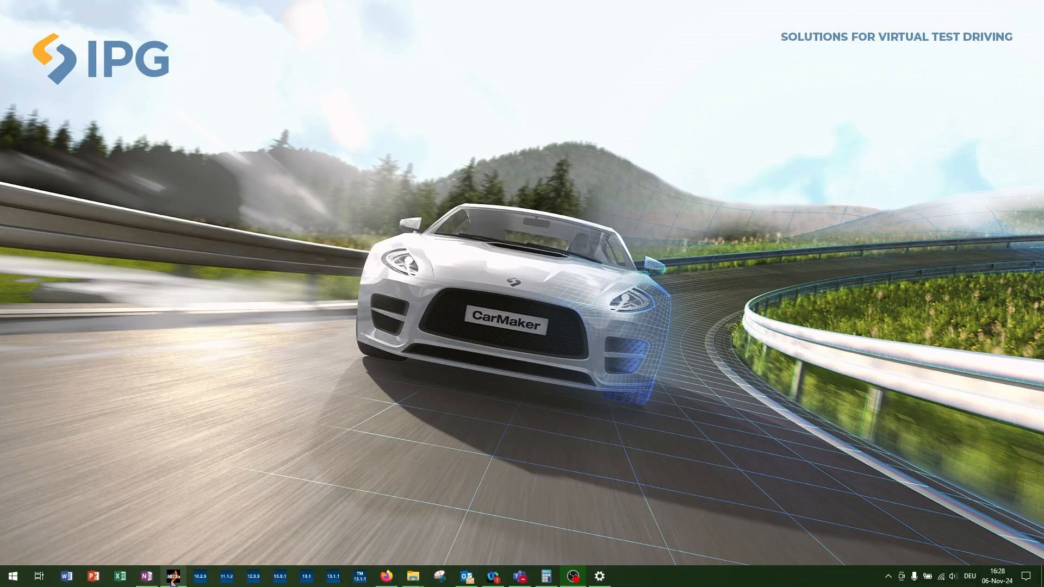
Launch MATLAB R2022a from the taskbar icon
{"action": "left_click", "coordinate": [174, 575]}
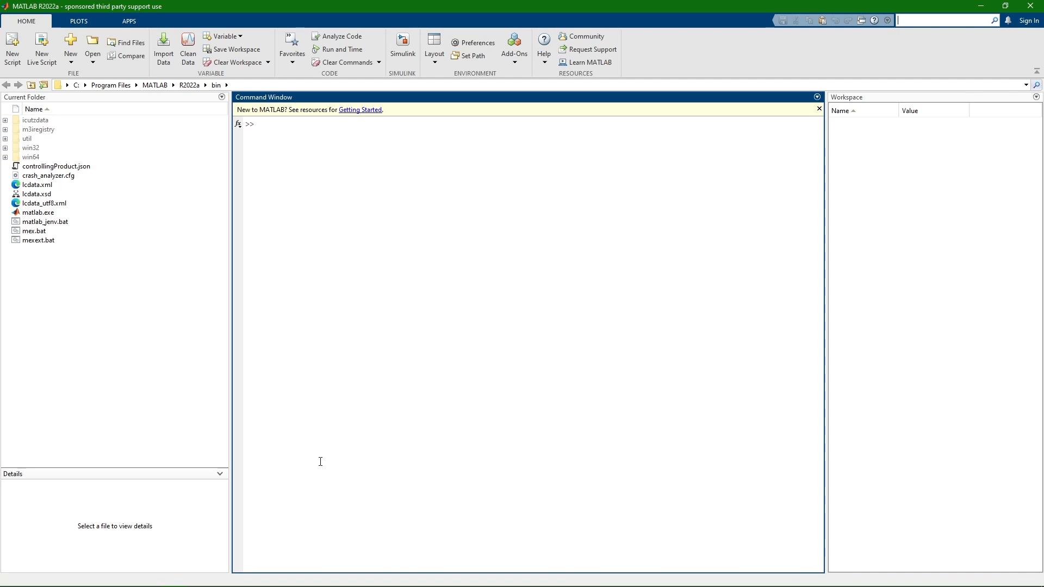
{"action": "mouse_move", "coordinate": [284, 394]}
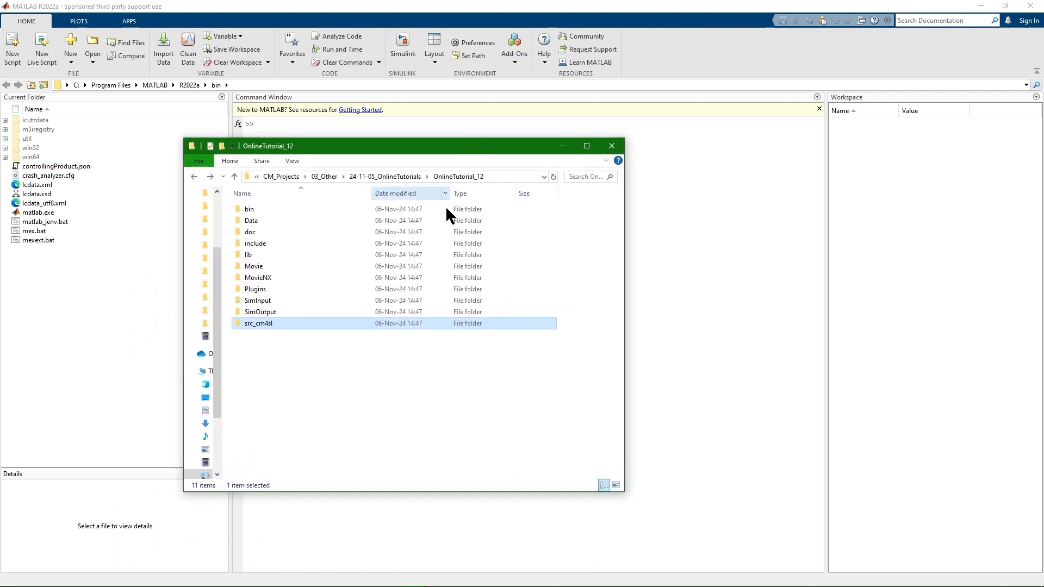
{"action": "mouse_move", "coordinate": [363, 422]}
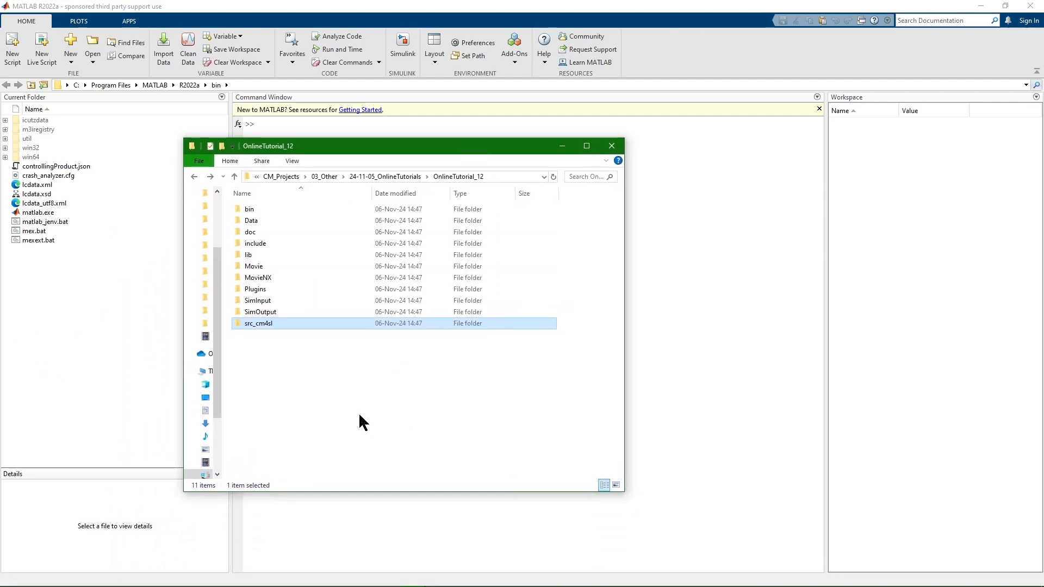
{"action": "mouse_move", "coordinate": [292, 349]}
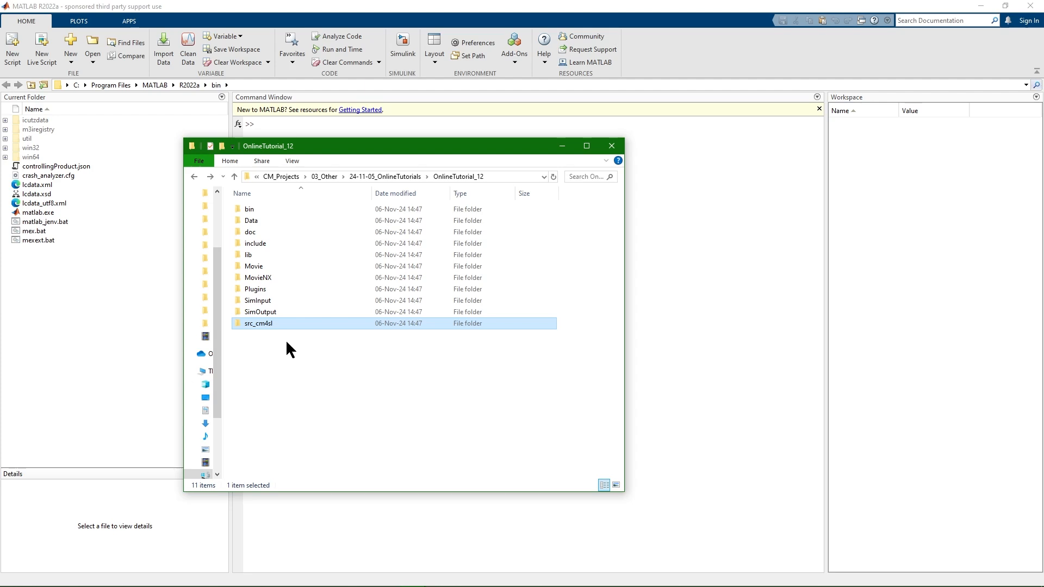
{"action": "mouse_move", "coordinate": [325, 312]}
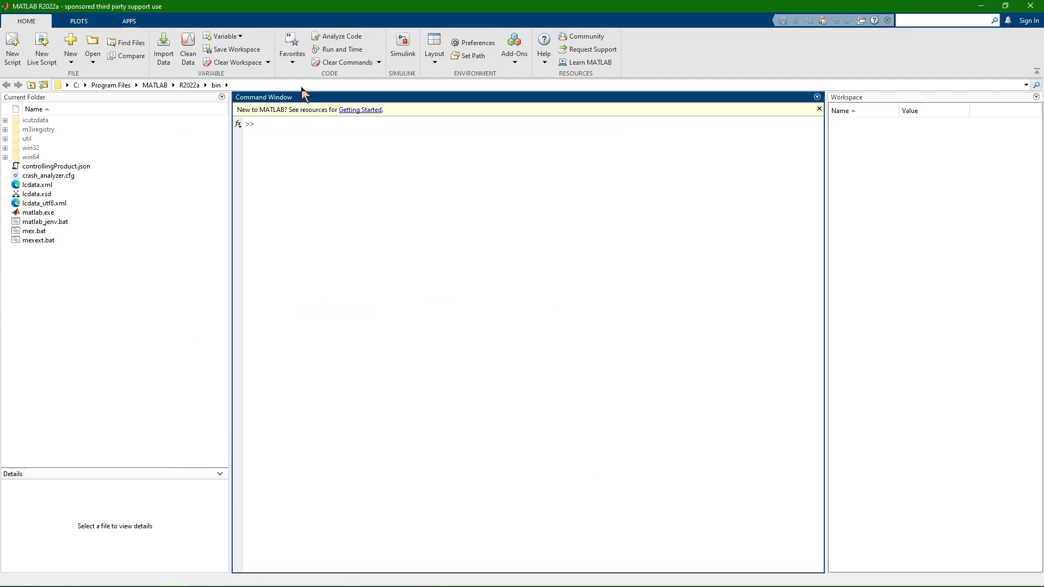
Change the current folder to src_cm4sl and run the cmenv.m setup script
{"action": "left_click", "coordinate": [177, 85]}
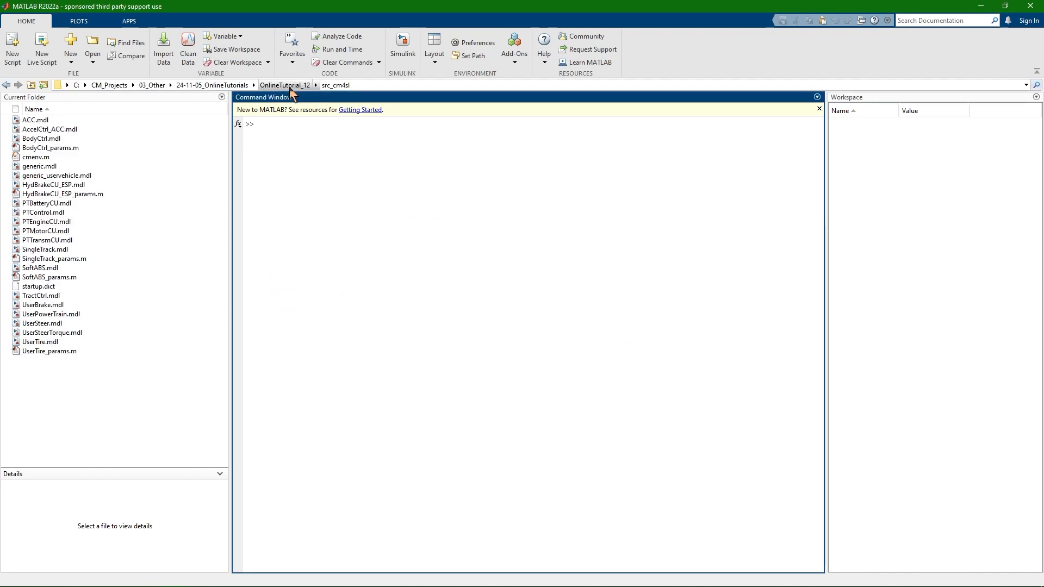
{"action": "mouse_move", "coordinate": [69, 165]}
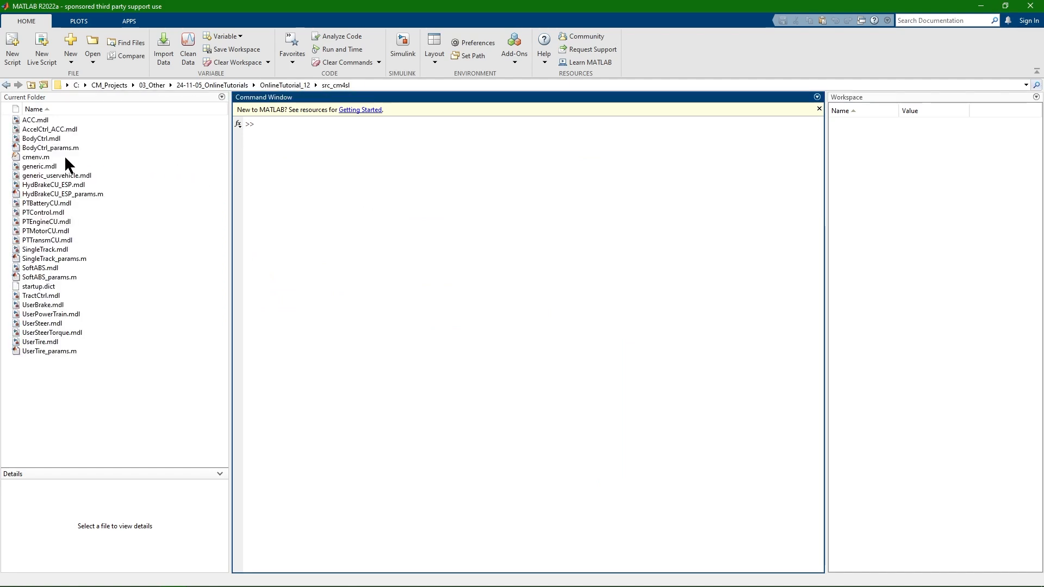
{"action": "left_click", "coordinate": [35, 156]}
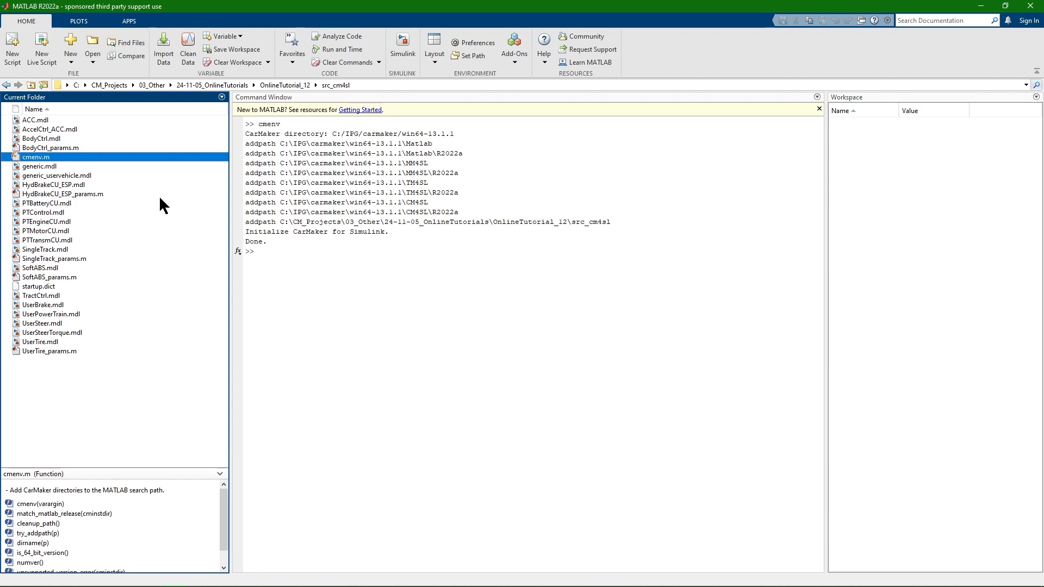
{"action": "mouse_move", "coordinate": [56, 167]}
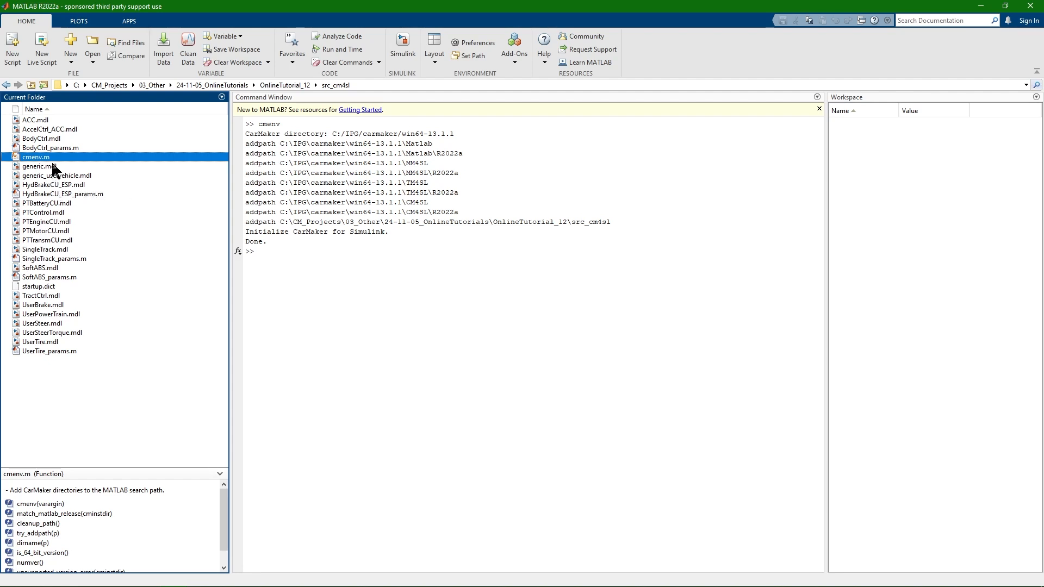
Open generic.mdl from the Current Folder into a Simulink window
{"action": "right_click", "coordinate": [37, 165]}
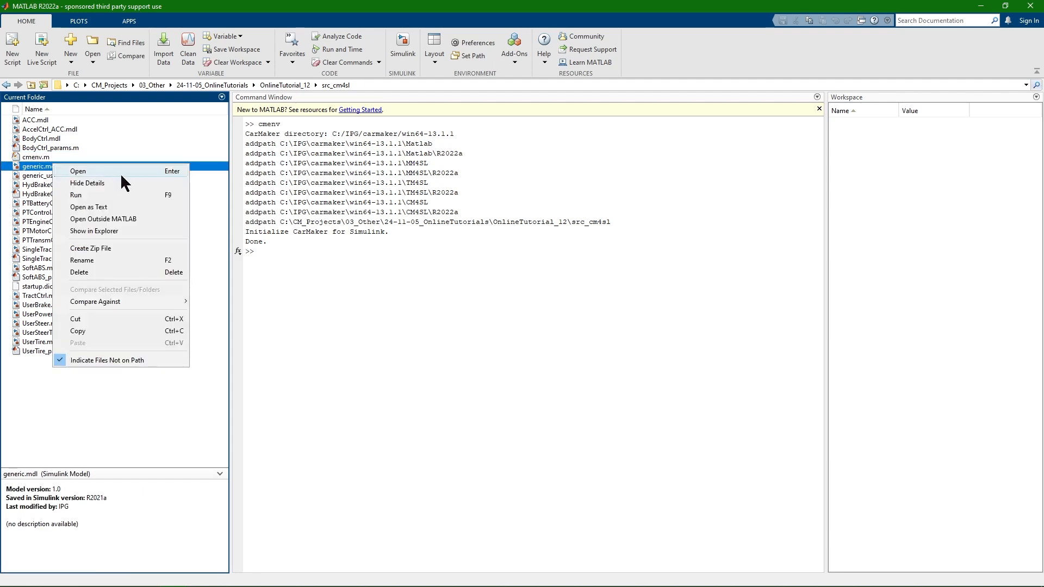
{"action": "left_click", "coordinate": [79, 170]}
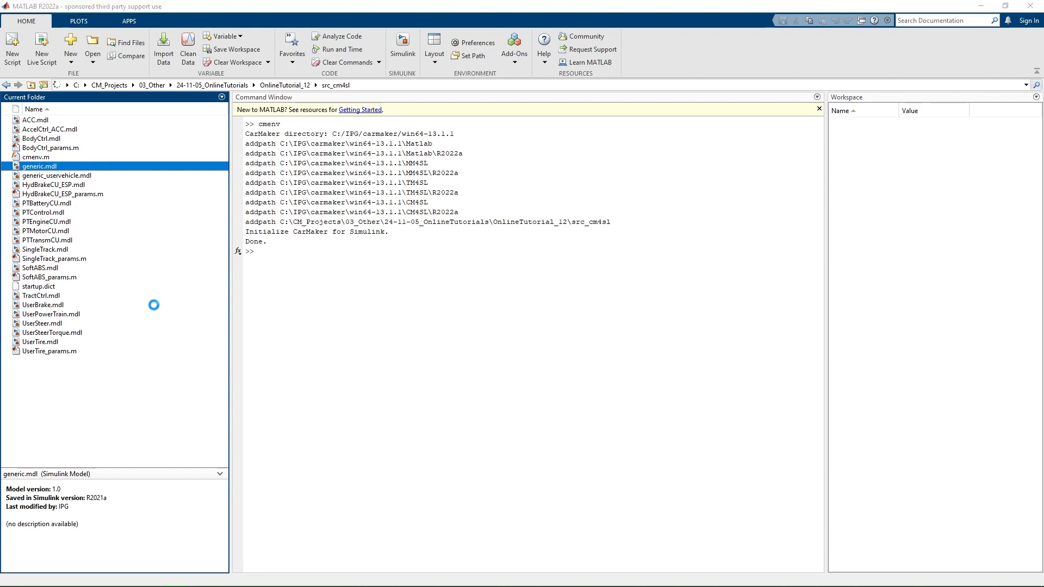
{"action": "double_click", "coordinate": [39, 166]}
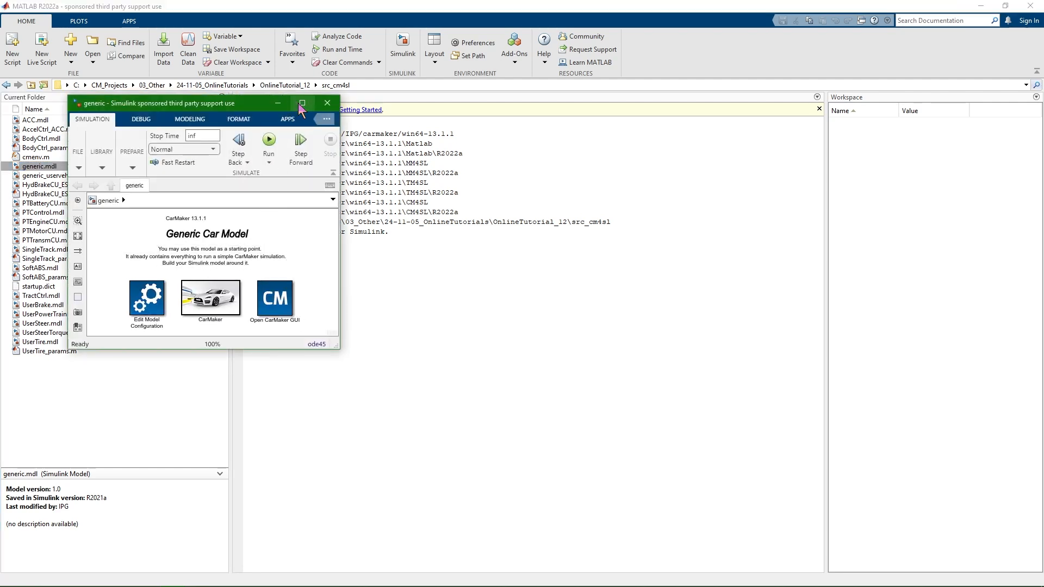
Maximize the generic model window and select its CarMaker subsystem block
{"action": "left_click", "coordinate": [302, 103]}
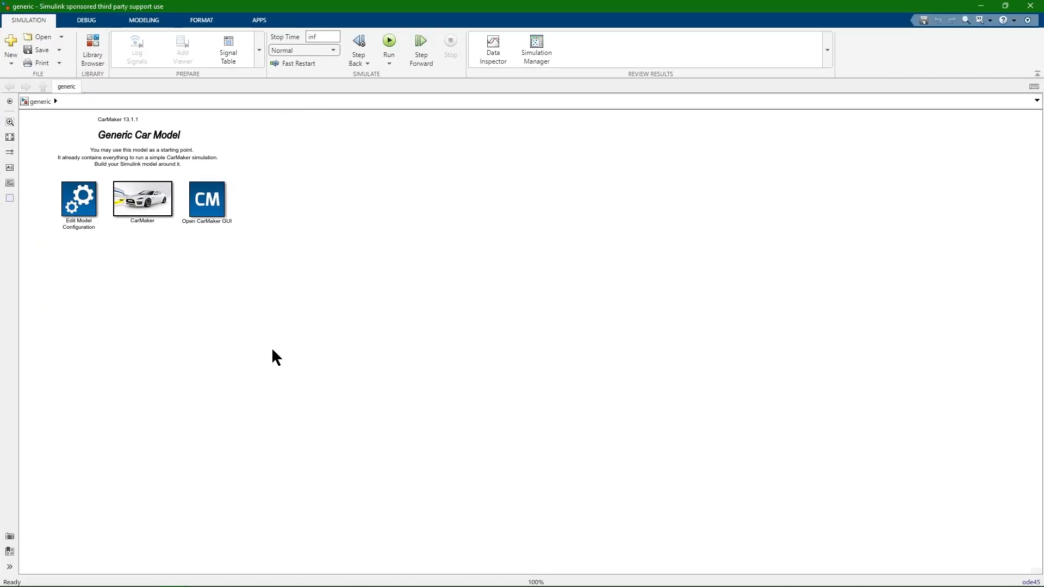
{"action": "mouse_move", "coordinate": [271, 363]}
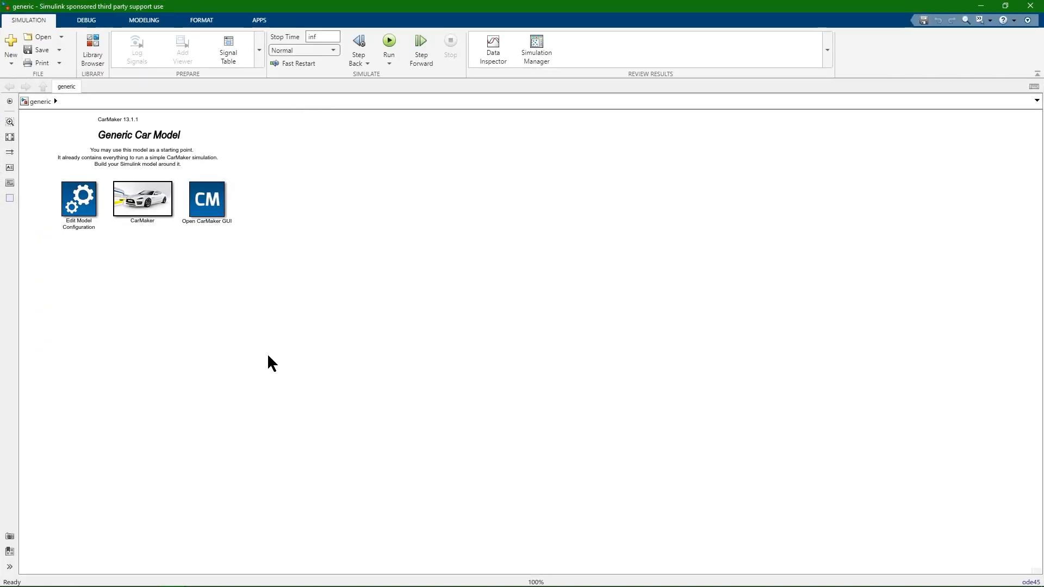
{"action": "mouse_move", "coordinate": [270, 339]}
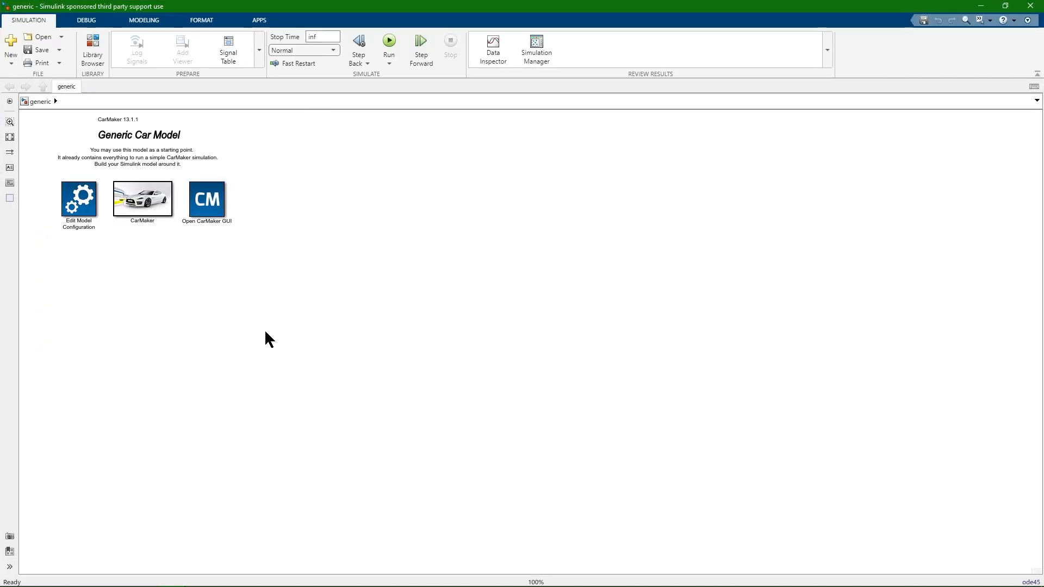
{"action": "left_click", "coordinate": [78, 198]}
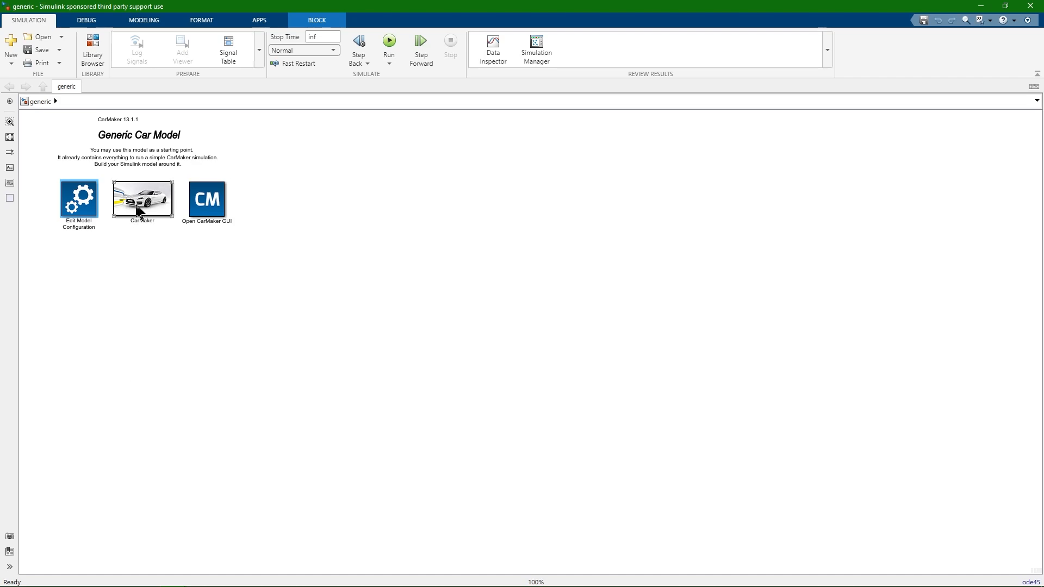
{"action": "left_click", "coordinate": [141, 196]}
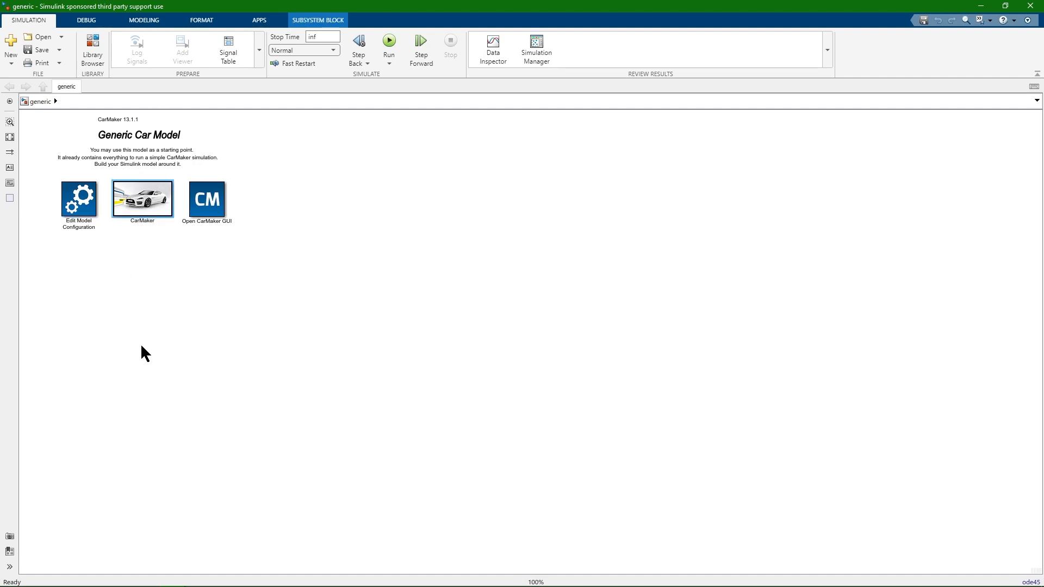
{"action": "mouse_move", "coordinate": [151, 355]}
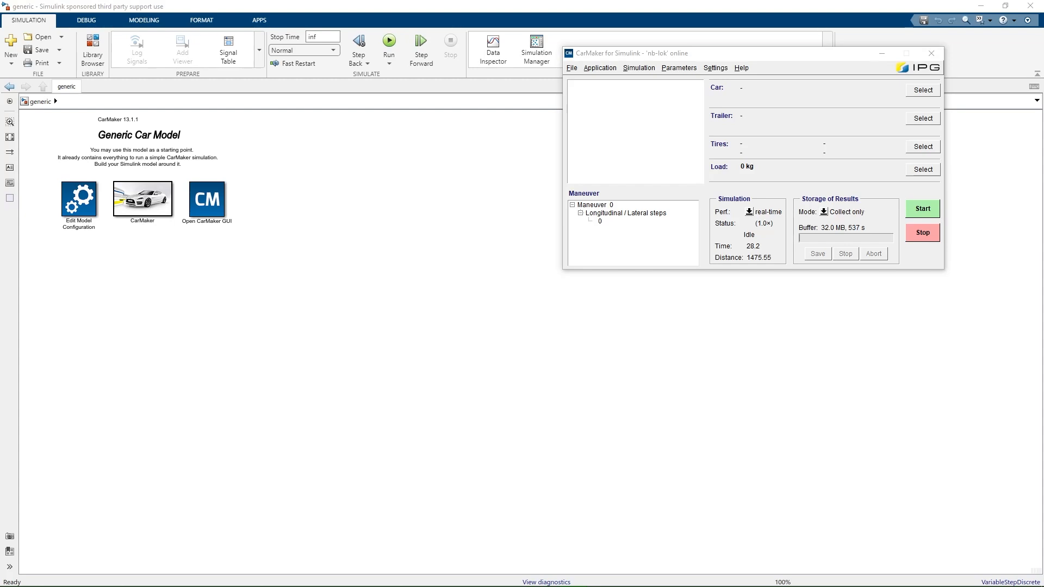
{"action": "mouse_move", "coordinate": [9, 313]}
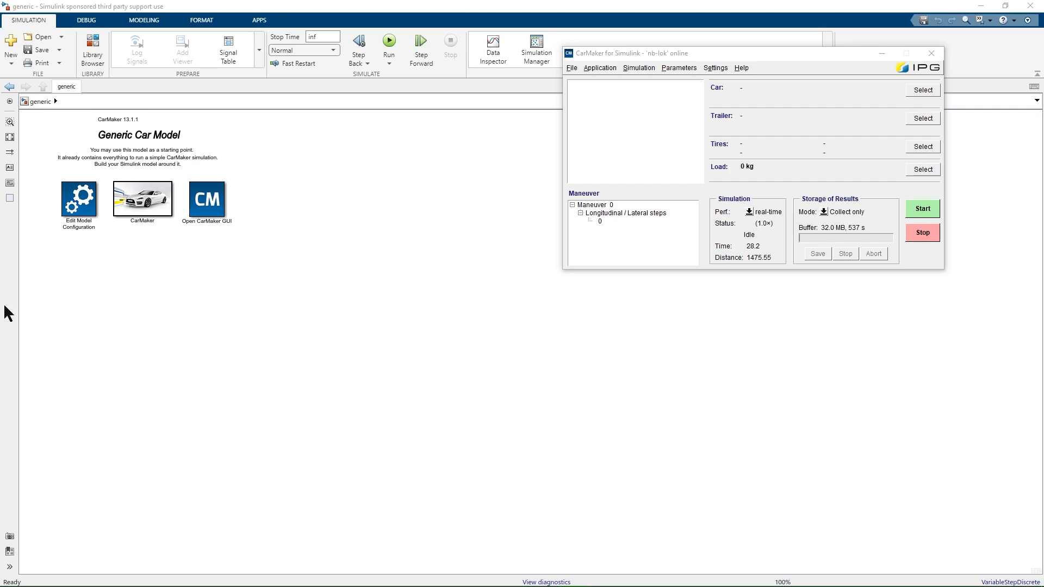
Show the File menu commands in the CarMaker GUI
{"action": "left_click", "coordinate": [571, 67]}
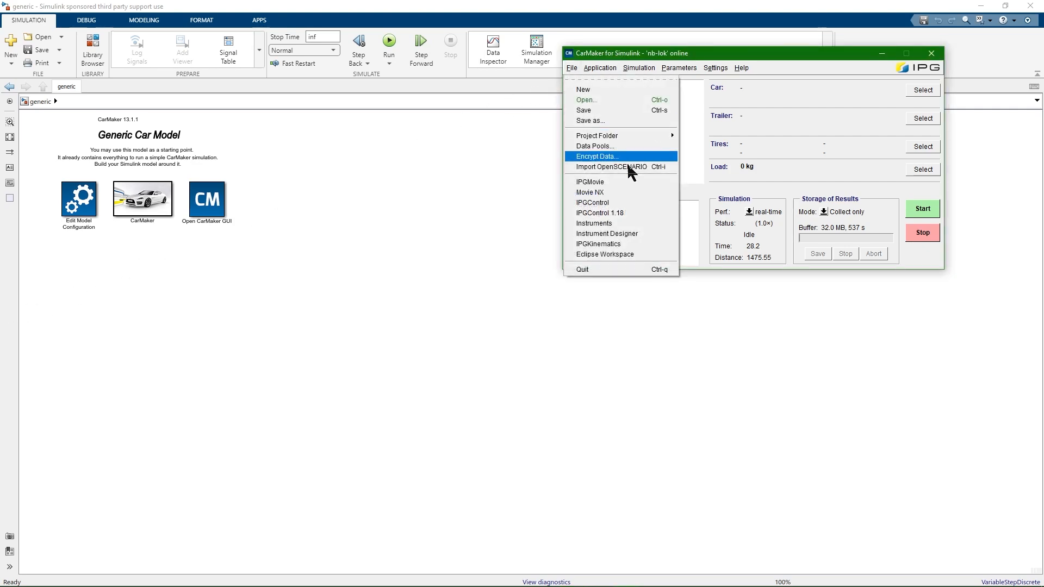
{"action": "mouse_move", "coordinate": [638, 193]}
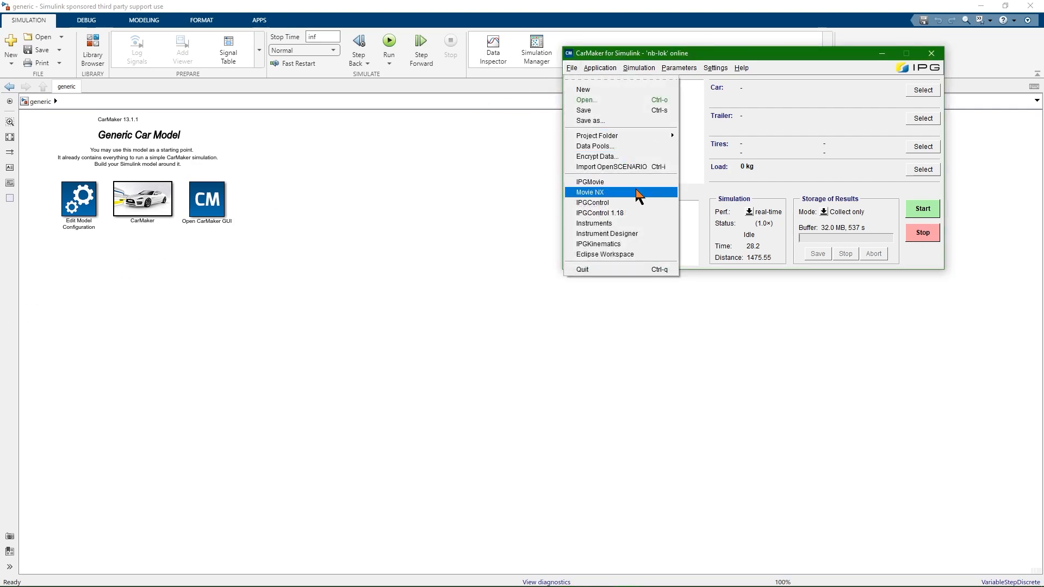
{"action": "mouse_move", "coordinate": [638, 202]}
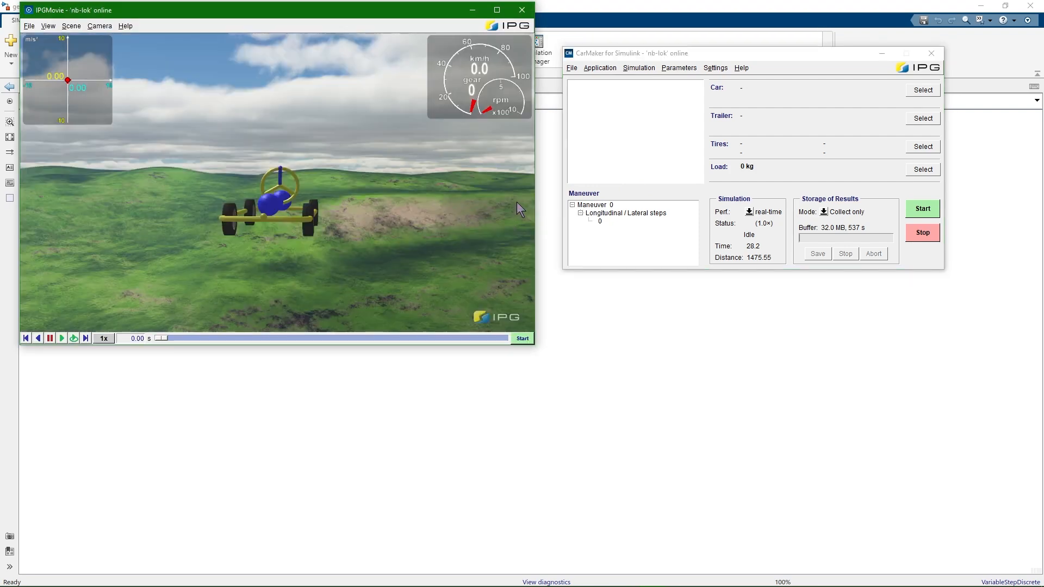
Load the Racetrack_Hockenheim test run via File > Open and start the simulation
{"action": "left_click", "coordinate": [571, 68]}
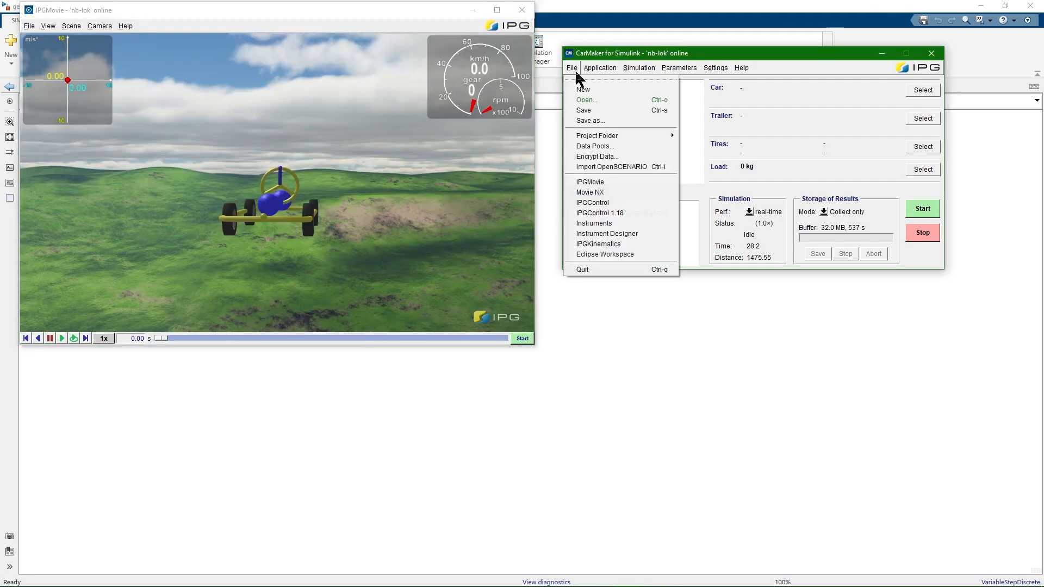
{"action": "left_click", "coordinate": [585, 100]}
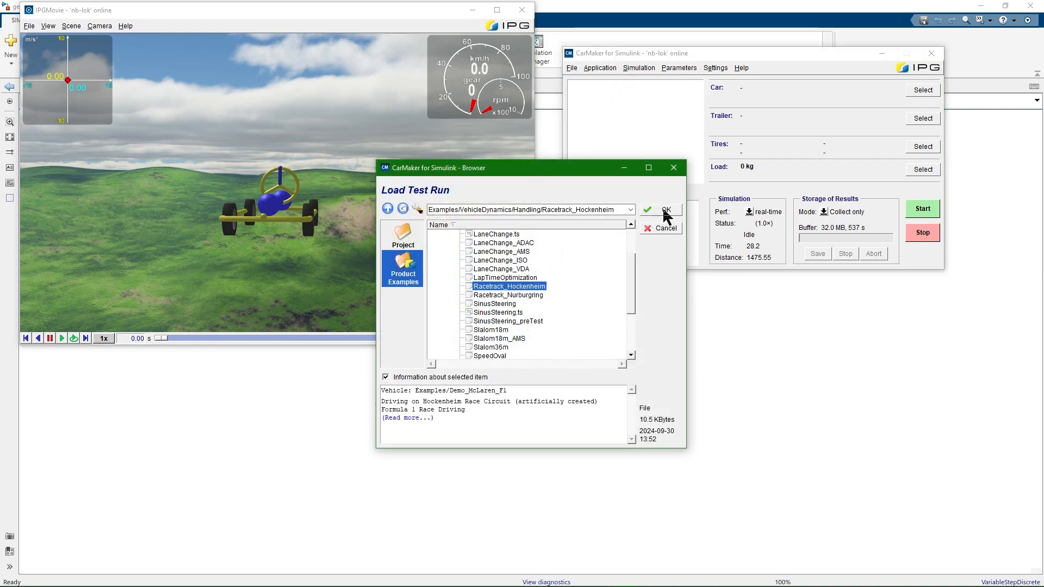
{"action": "left_click", "coordinate": [660, 209]}
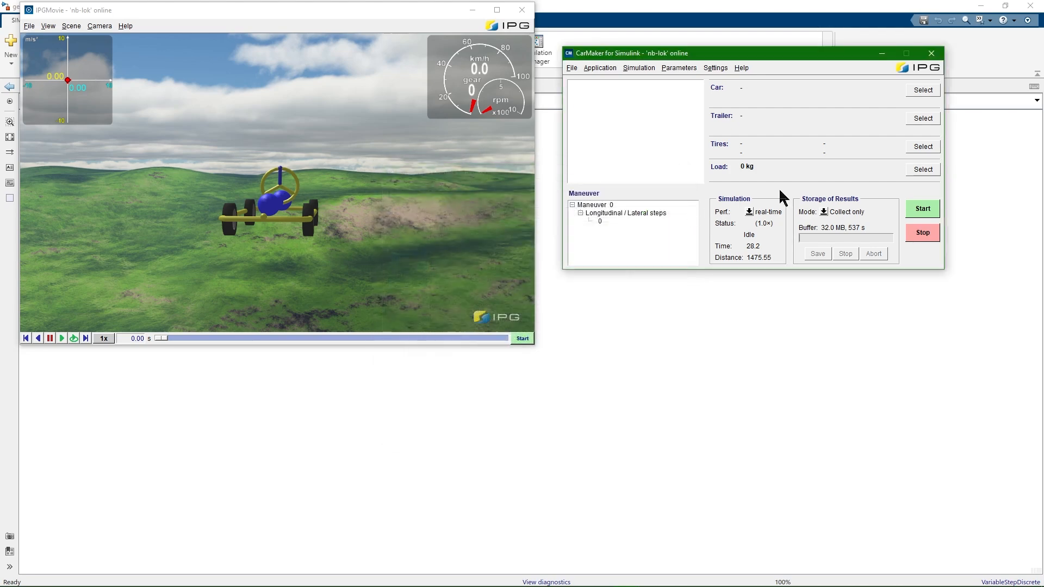
{"action": "left_click", "coordinate": [921, 209]}
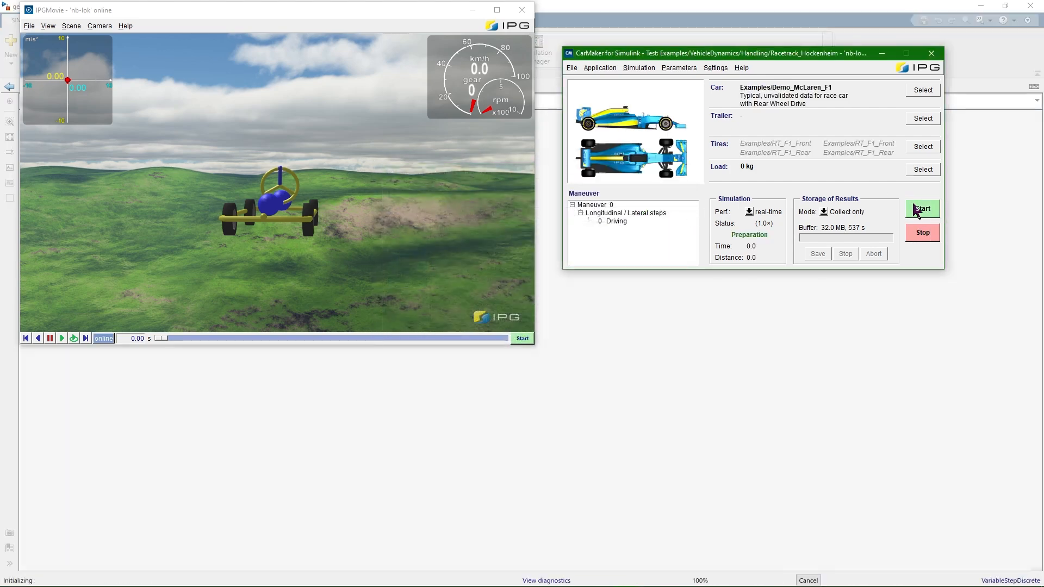
{"action": "left_click", "coordinate": [922, 208]}
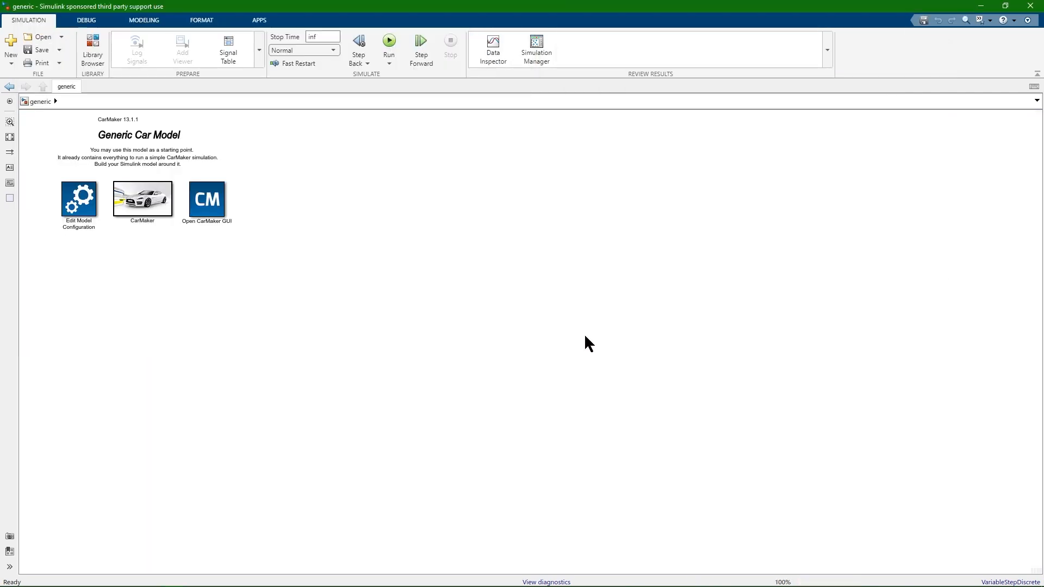
{"action": "left_click", "coordinate": [141, 197]}
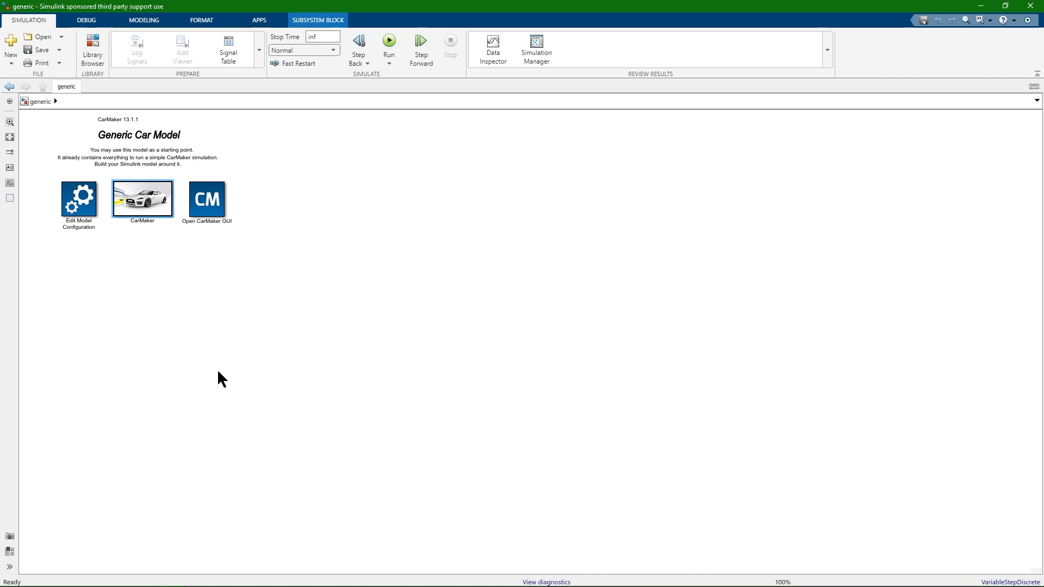
{"action": "mouse_move", "coordinate": [247, 370]}
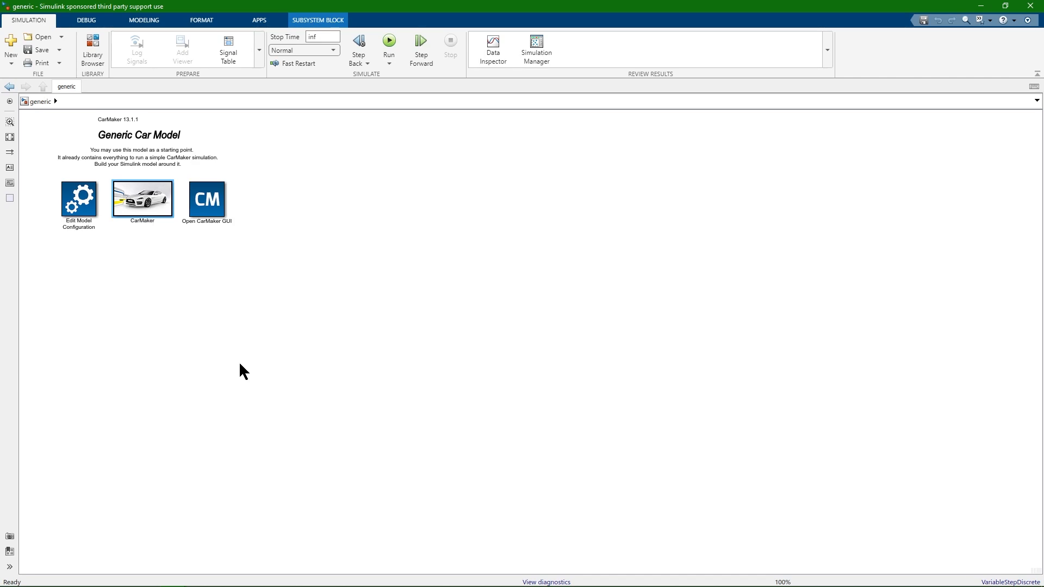
{"action": "mouse_move", "coordinate": [233, 357]}
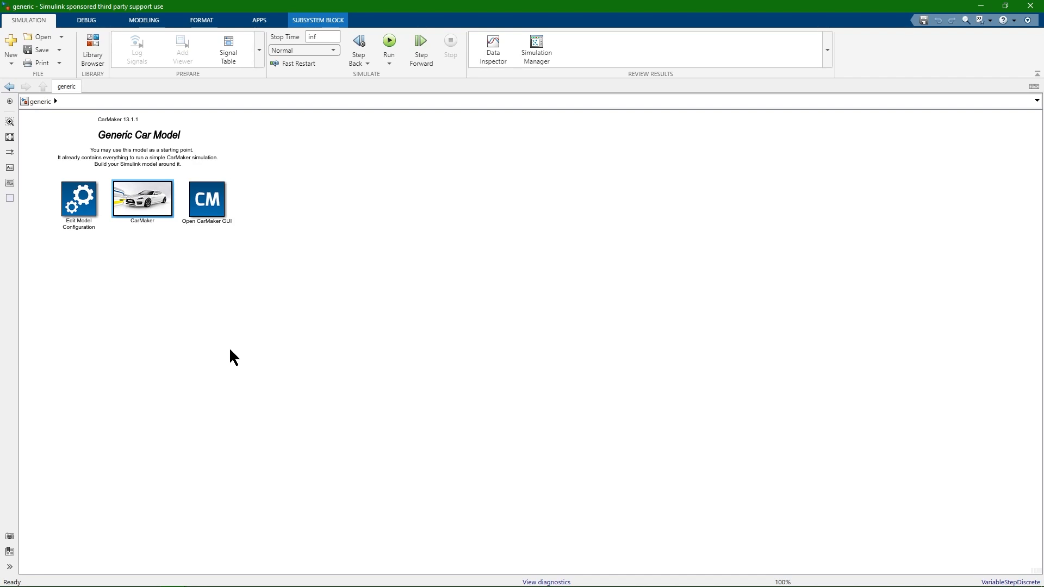
{"action": "mouse_move", "coordinate": [241, 358]}
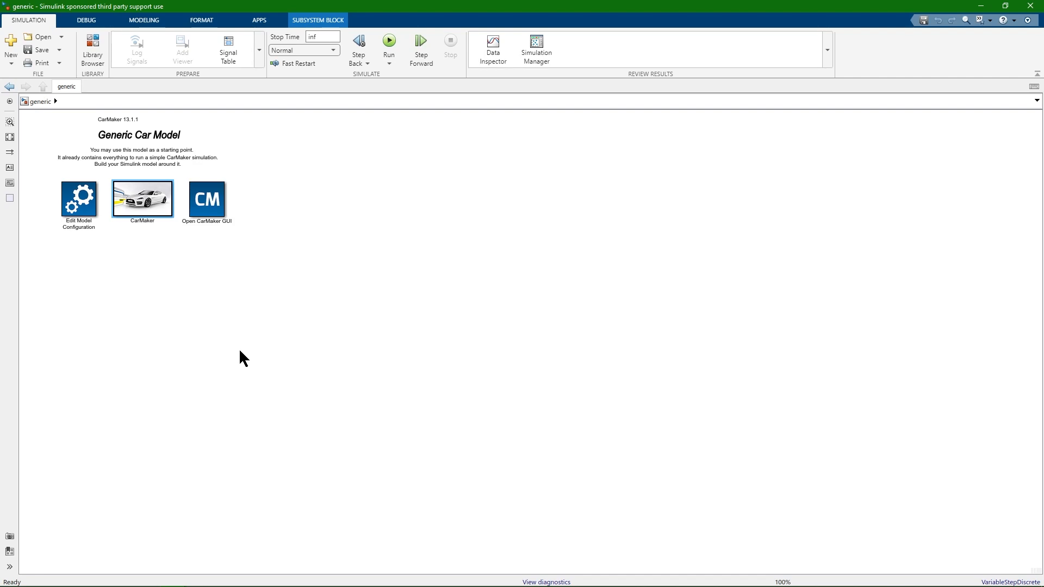
{"action": "mouse_move", "coordinate": [241, 348]}
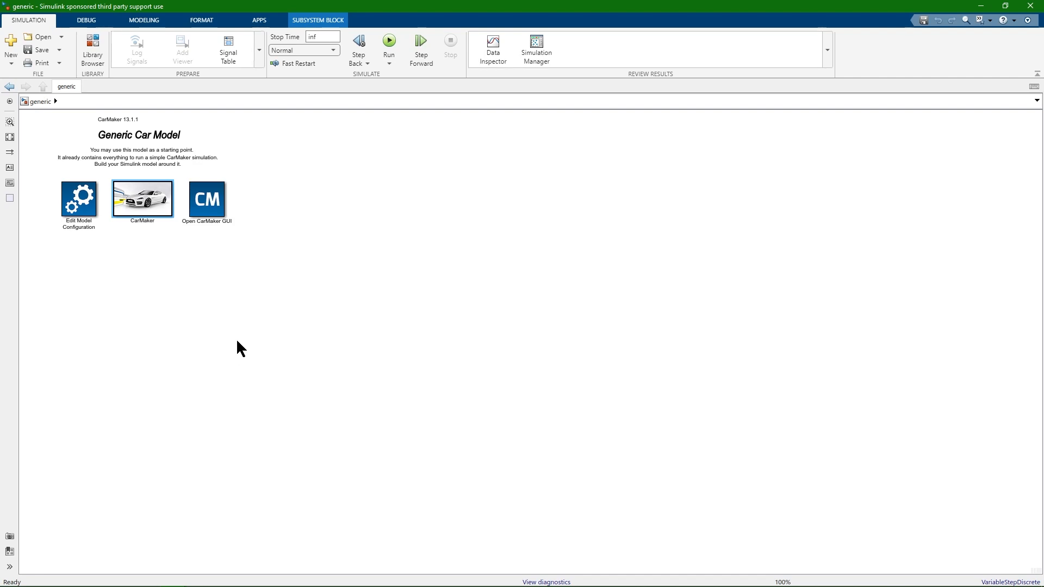
{"action": "mouse_move", "coordinate": [235, 330]}
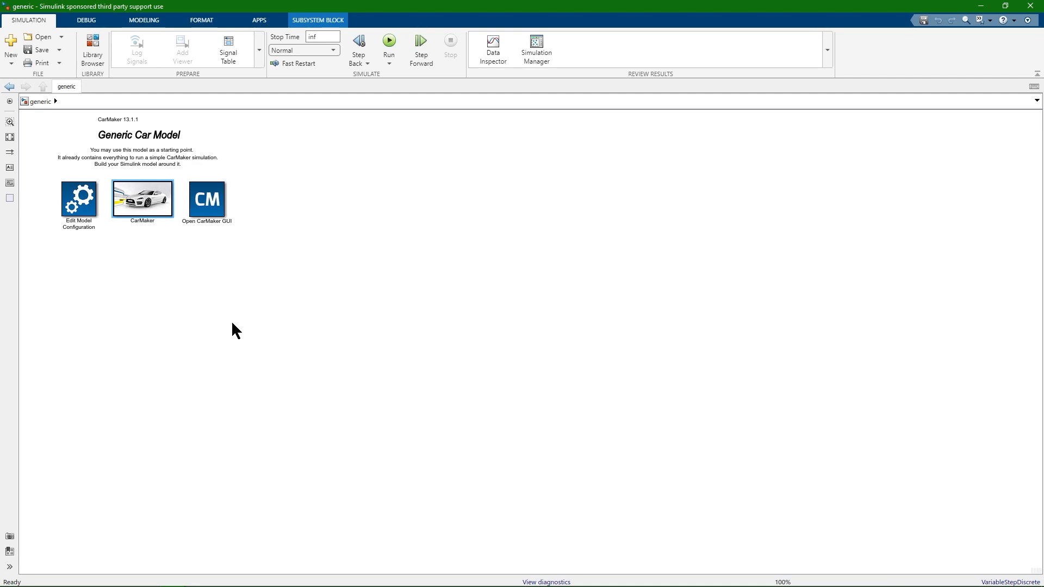
{"action": "mouse_move", "coordinate": [233, 346]}
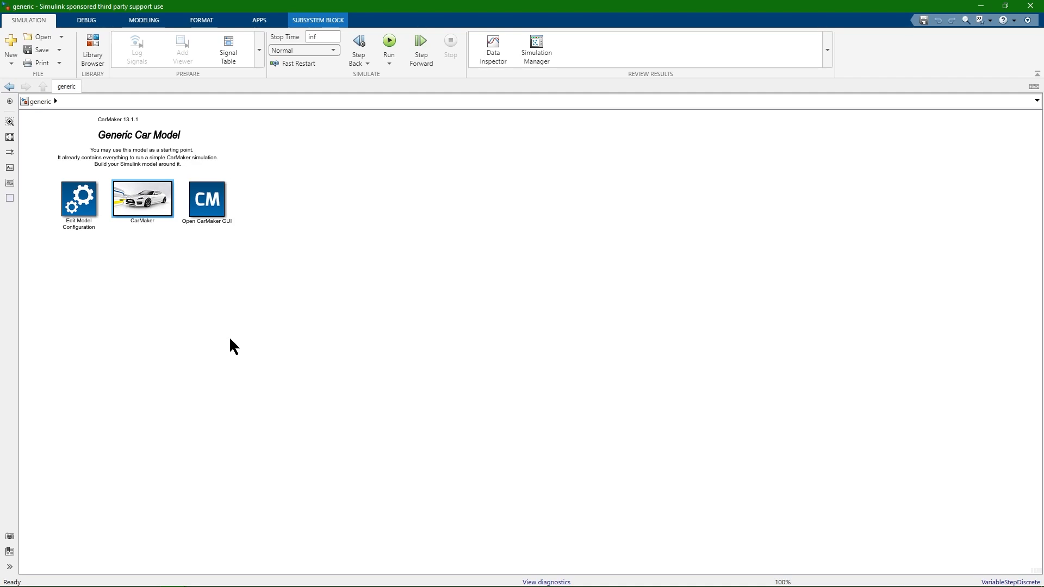
{"action": "mouse_move", "coordinate": [112, 259]}
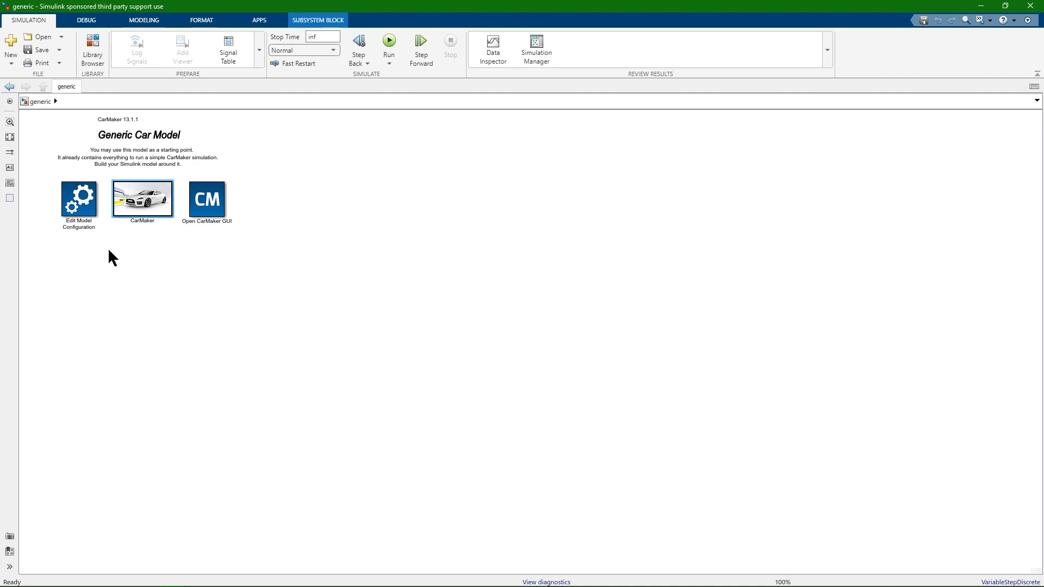
Open the CarMaker subsystem to show the CM_FIRST to CM_LAST block chain
{"action": "double_click", "coordinate": [142, 196]}
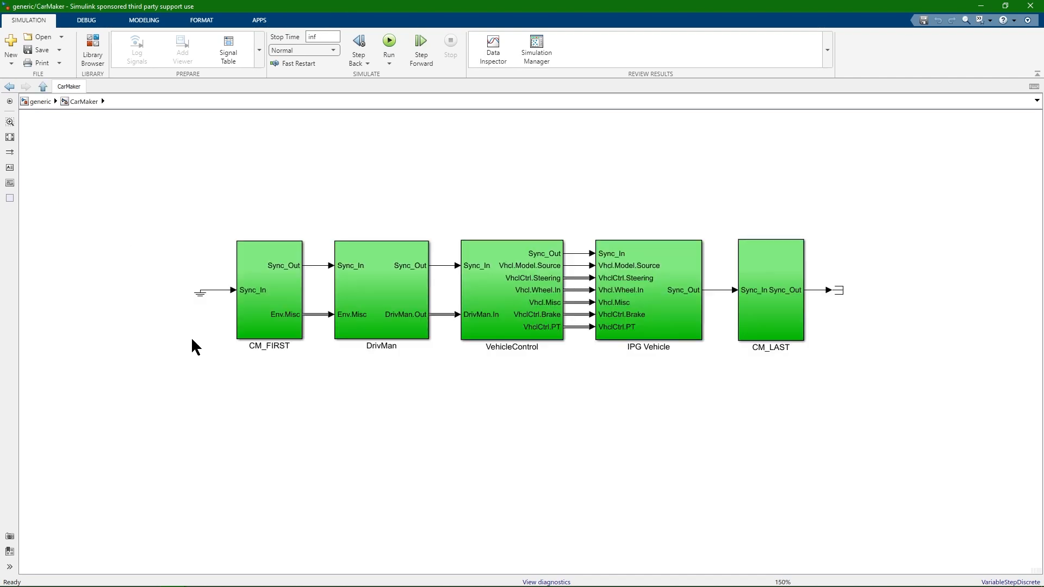
{"action": "mouse_move", "coordinate": [268, 389]}
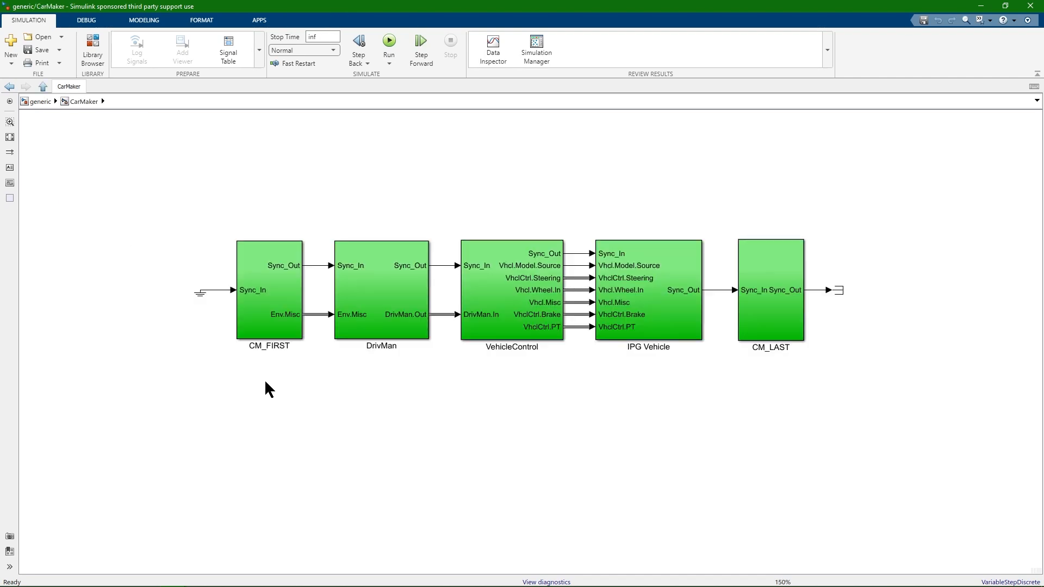
{"action": "mouse_move", "coordinate": [276, 369]}
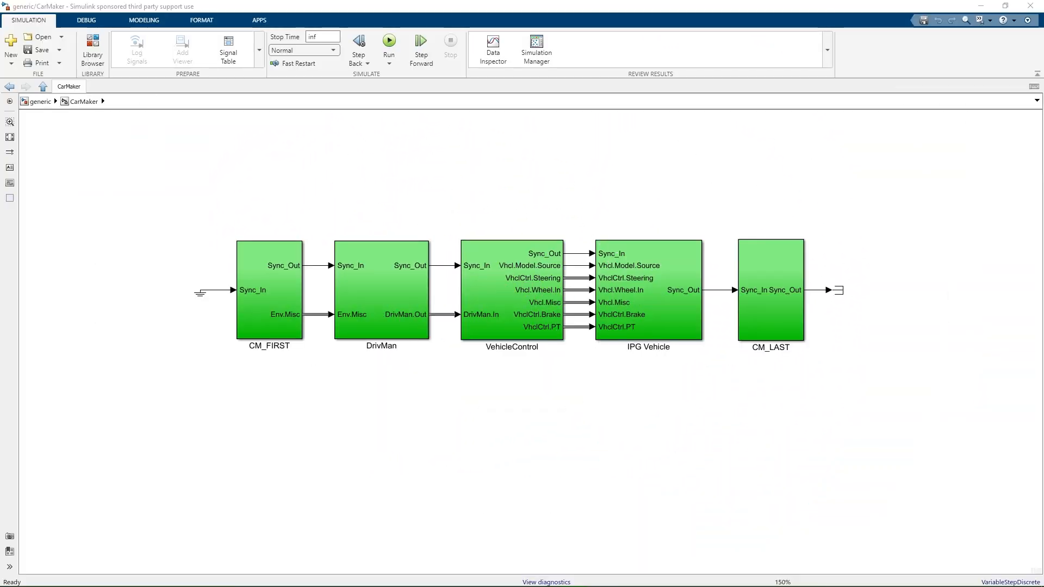
{"action": "mouse_move", "coordinate": [363, 242]}
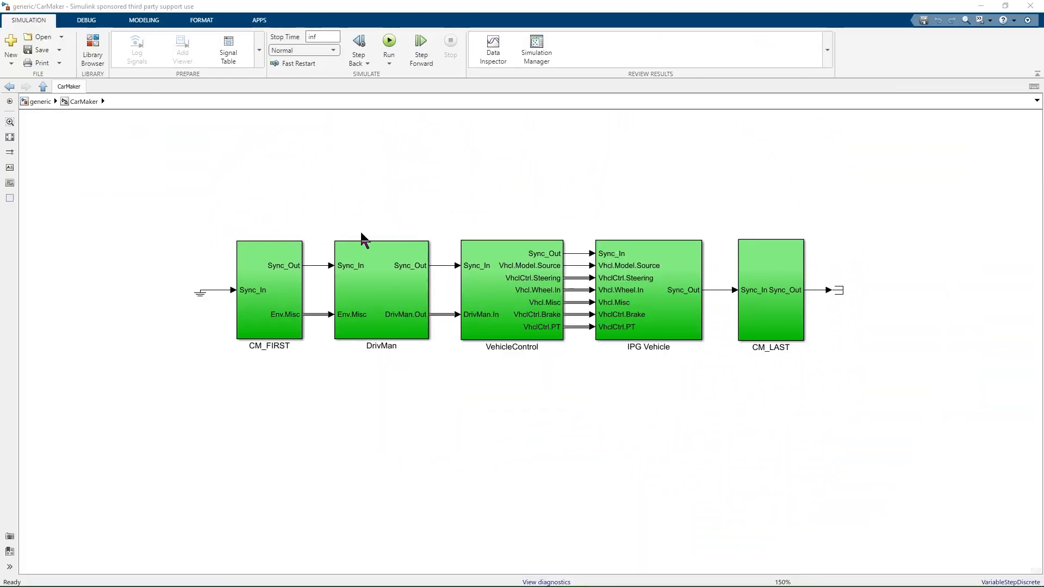
{"action": "left_click", "coordinate": [268, 290]}
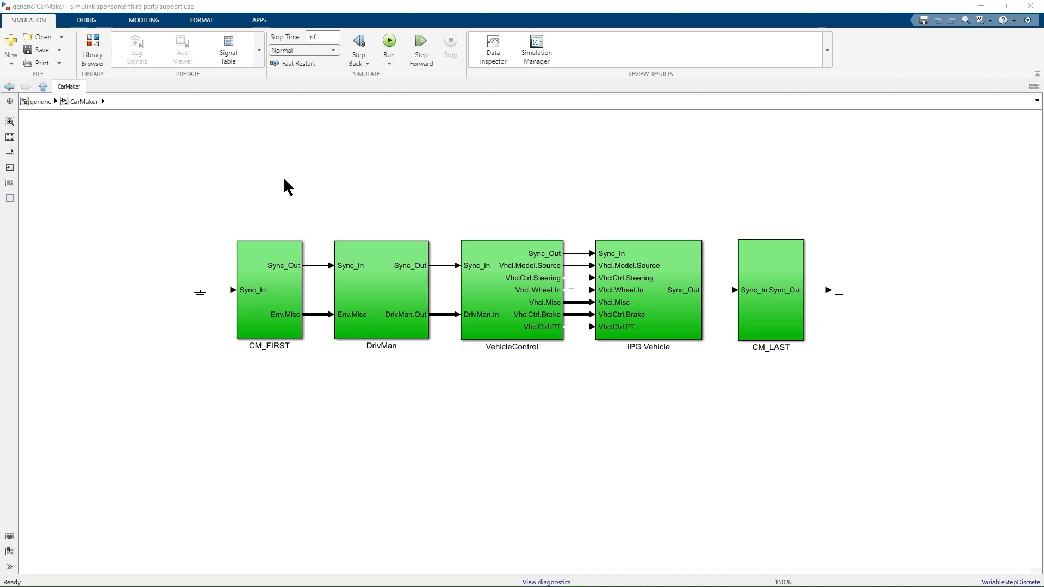
{"action": "mouse_move", "coordinate": [92, 47]}
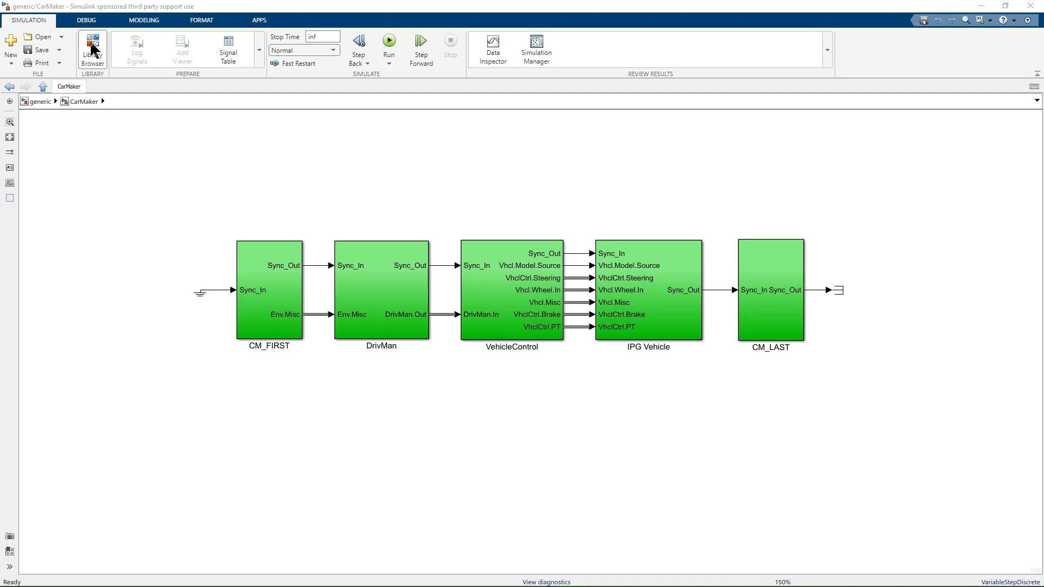
Show the CarMaker4SL library's blocks in the Library Browser
{"action": "left_click", "coordinate": [91, 49]}
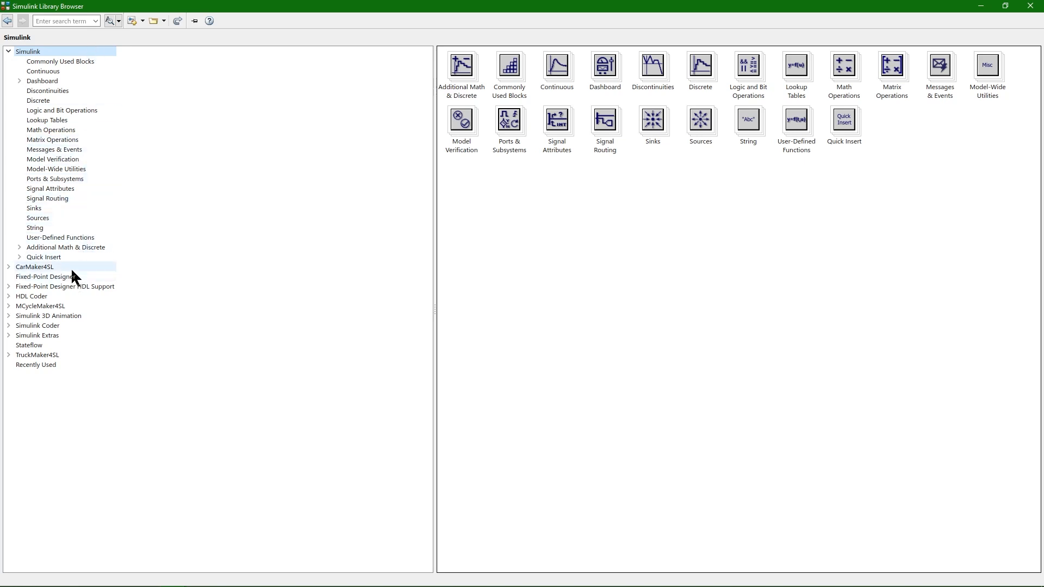
{"action": "left_click", "coordinate": [35, 266]}
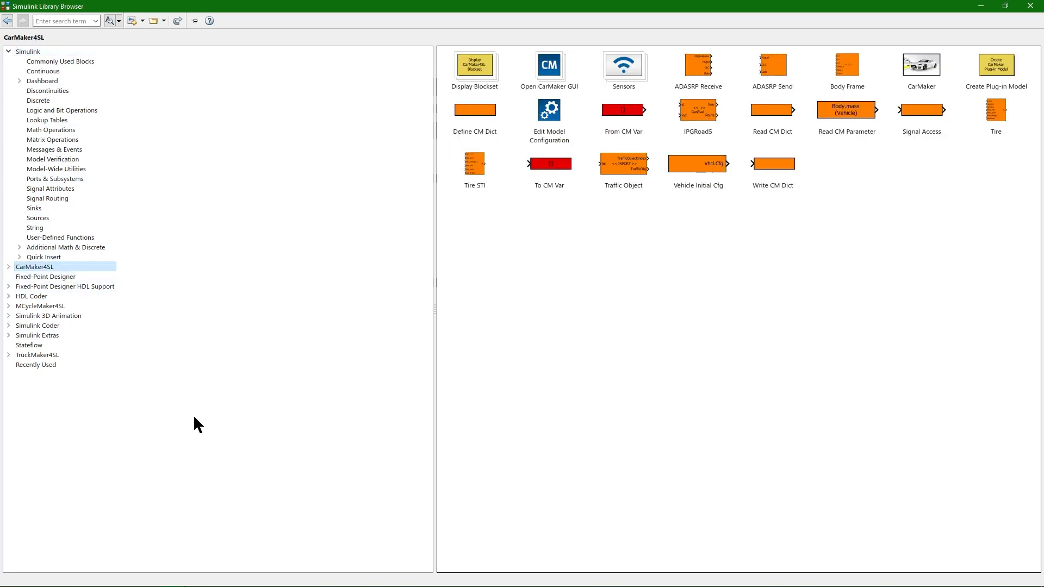
{"action": "mouse_move", "coordinate": [558, 167]}
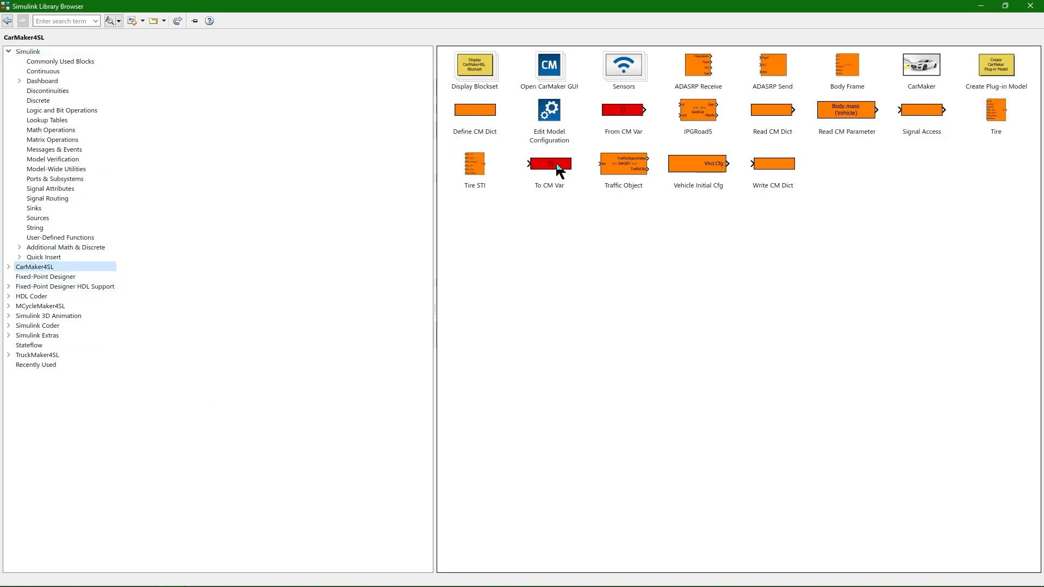
{"action": "mouse_move", "coordinate": [548, 165]}
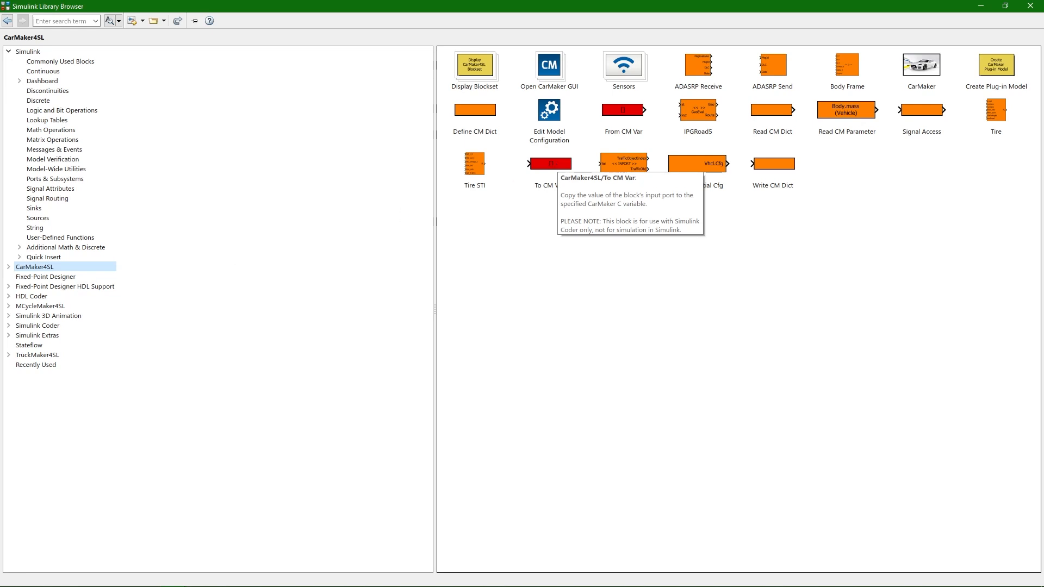
{"action": "mouse_move", "coordinate": [743, 163]}
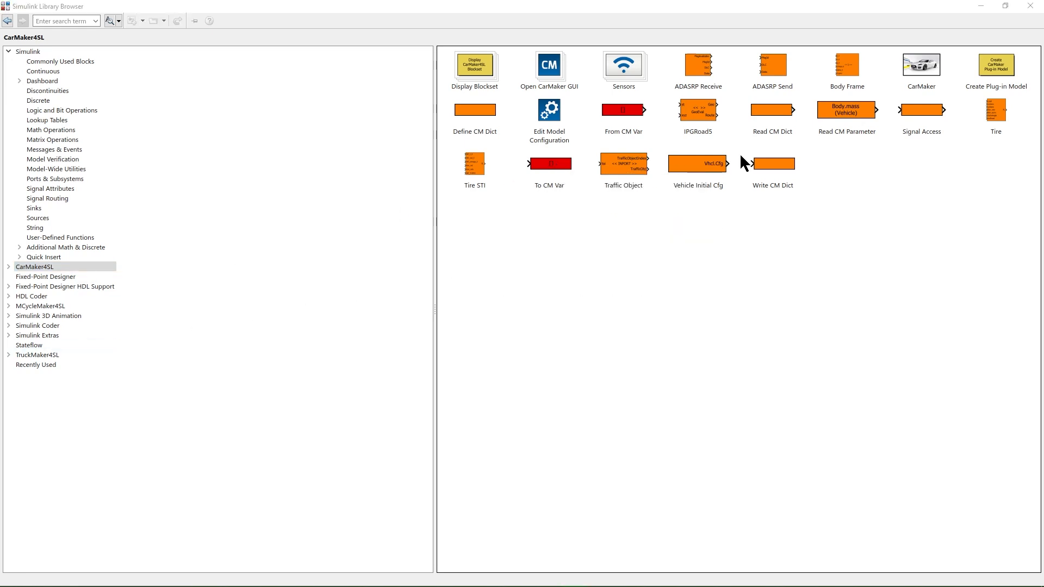
{"action": "mouse_move", "coordinate": [771, 114]}
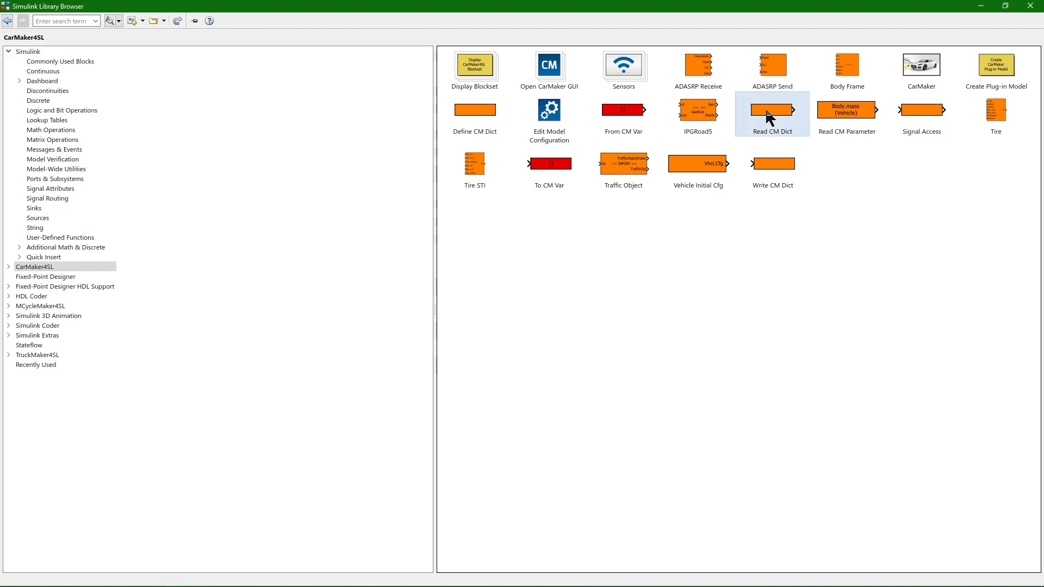
{"action": "mouse_move", "coordinate": [474, 110]}
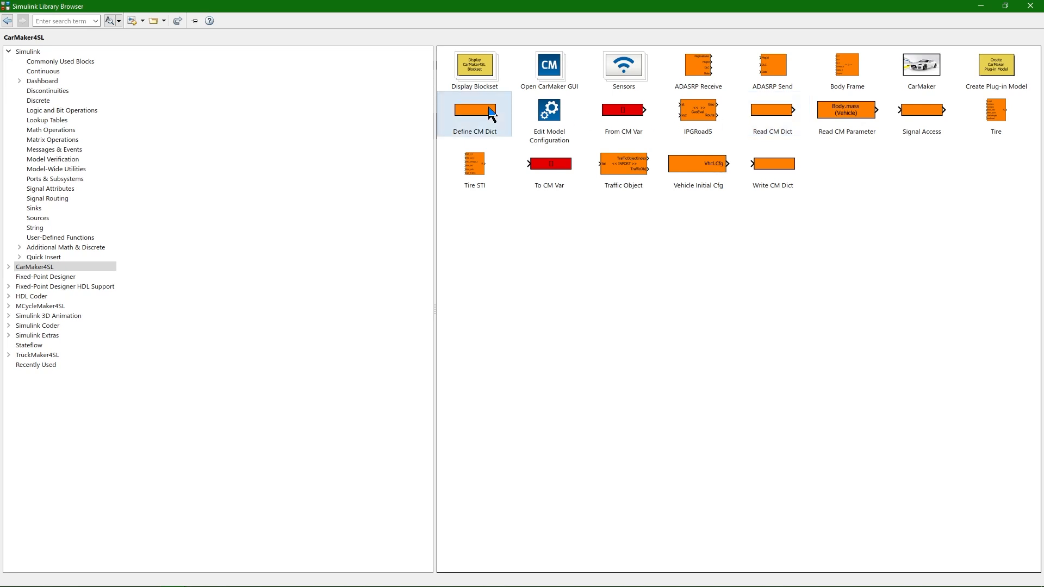
{"action": "mouse_move", "coordinate": [516, 287]}
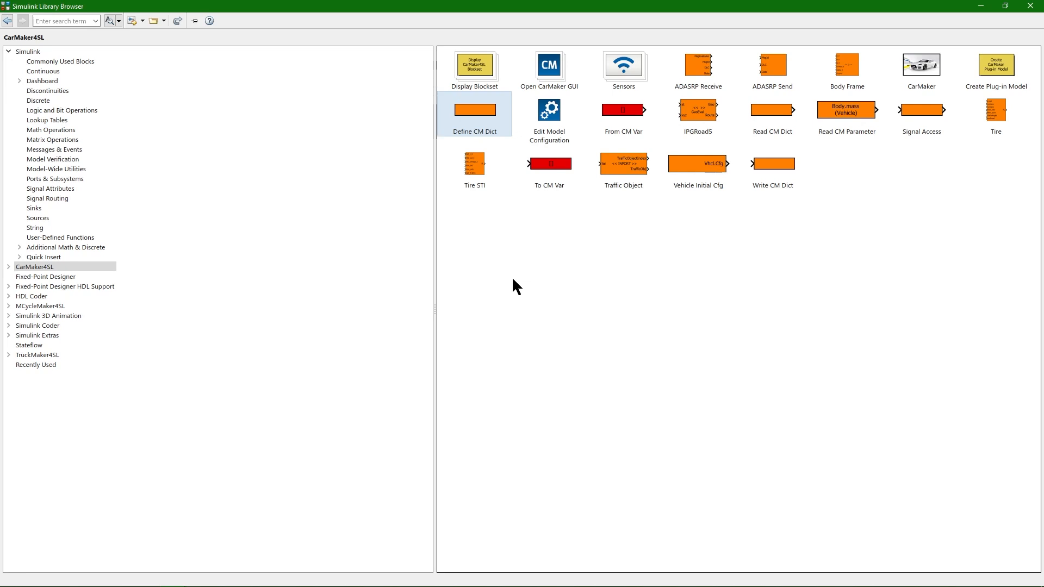
{"action": "mouse_move", "coordinate": [733, 208]}
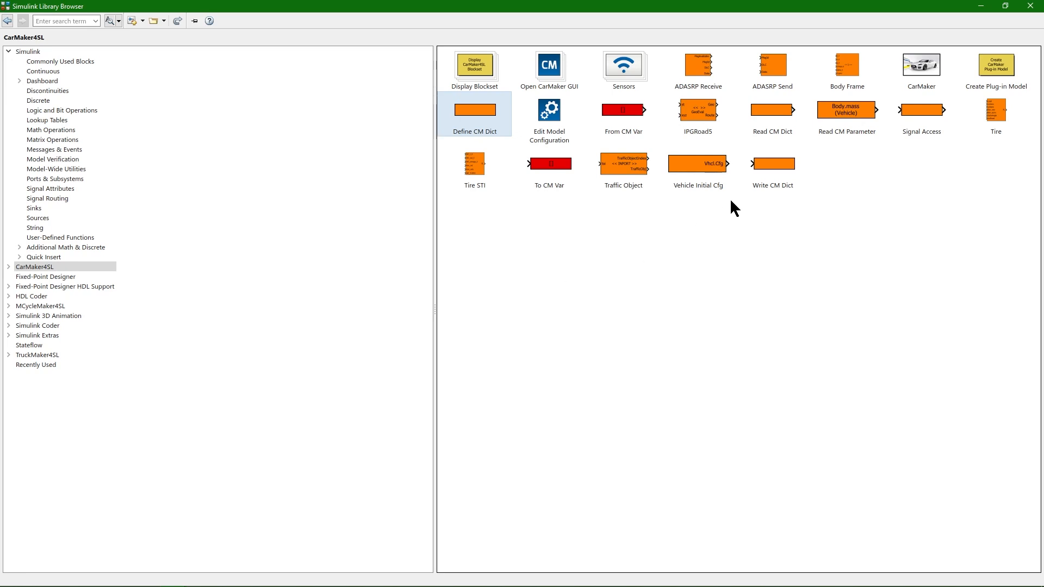
{"action": "mouse_move", "coordinate": [772, 164]}
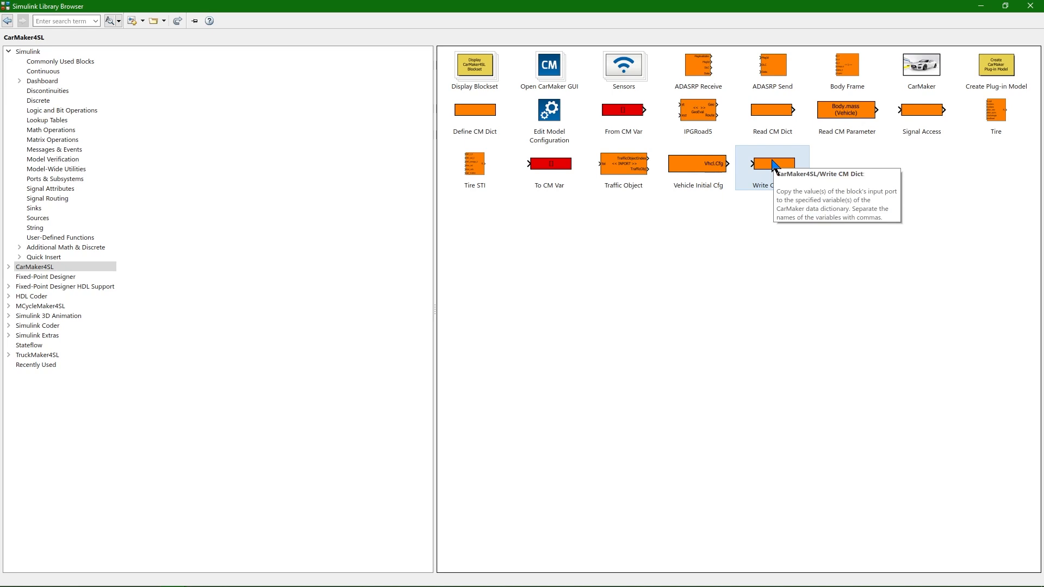
{"action": "mouse_move", "coordinate": [863, 154]}
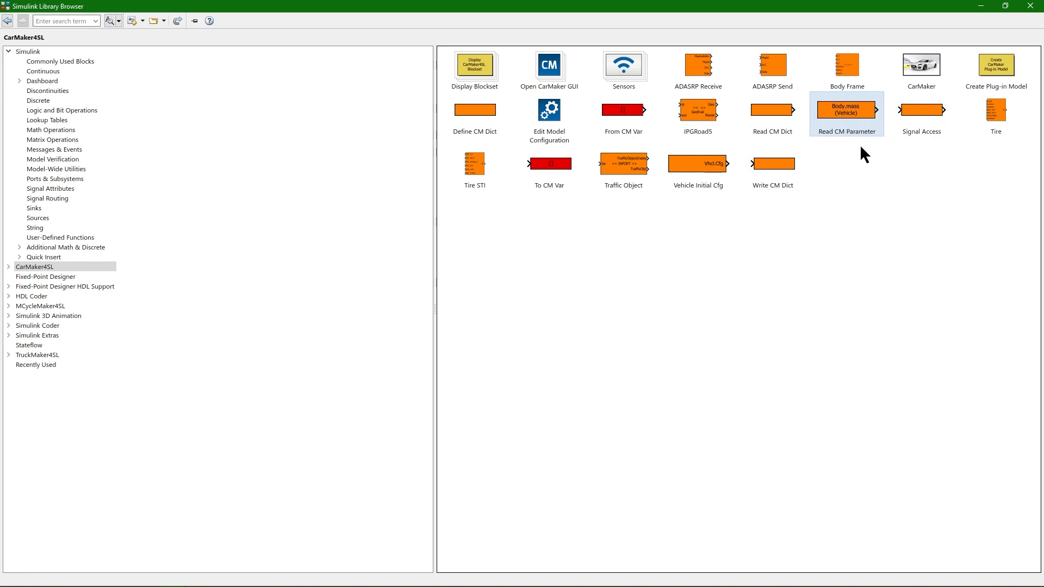
Search the Library Browser for 'pulse'
{"action": "type", "text": "pulse"}
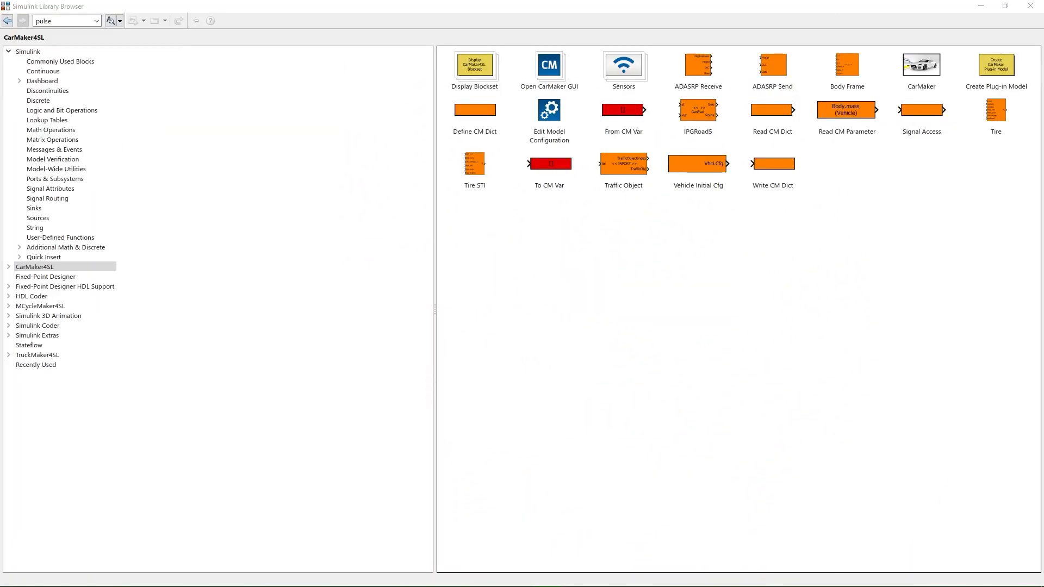
{"action": "mouse_move", "coordinate": [878, 51]}
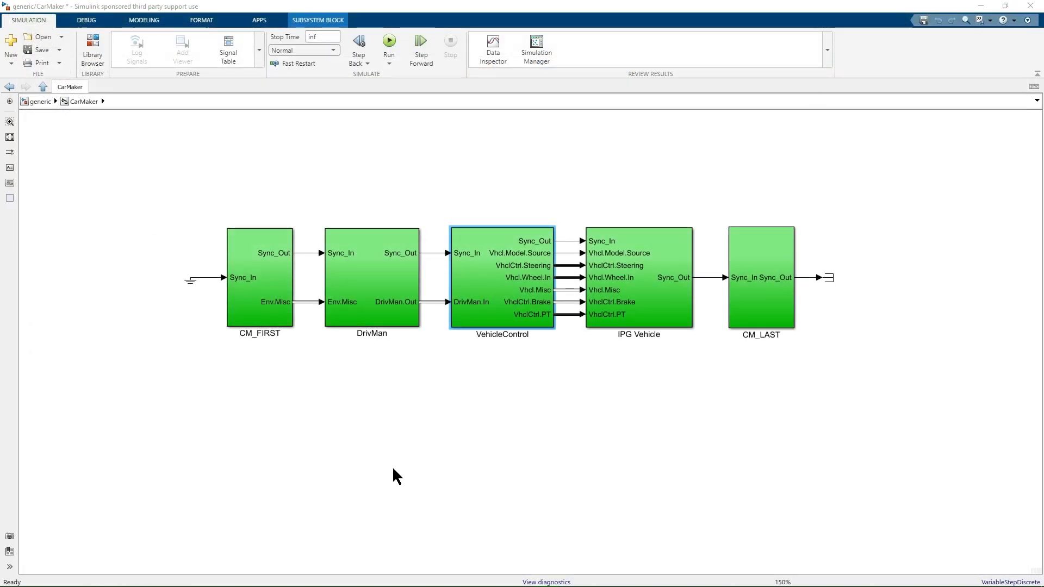
{"action": "mouse_move", "coordinate": [474, 283]}
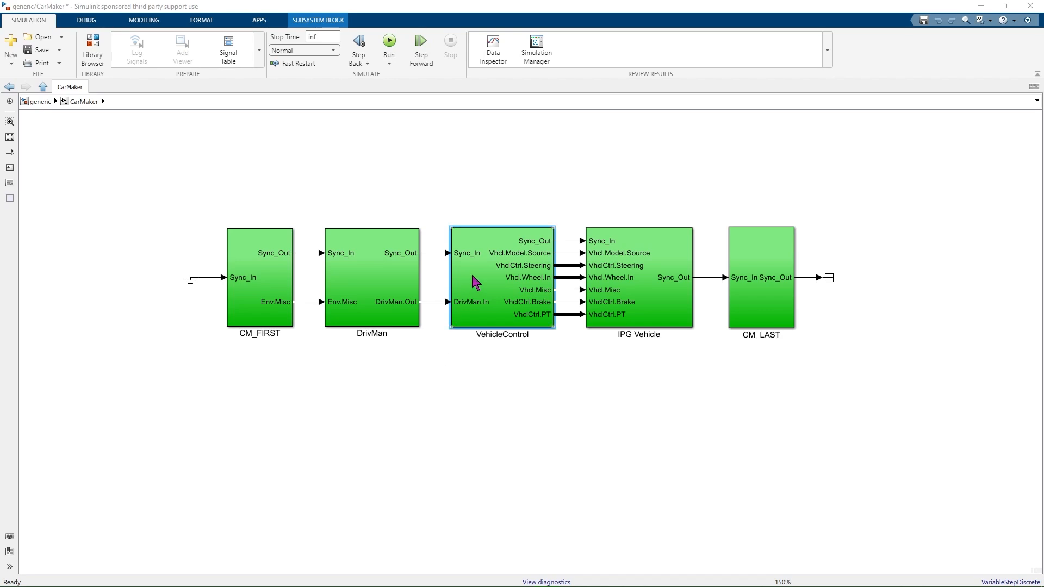
Open the VehicleControl subsystem to reach its CreateBus VhclCtrl signals
{"action": "double_click", "coordinate": [501, 276]}
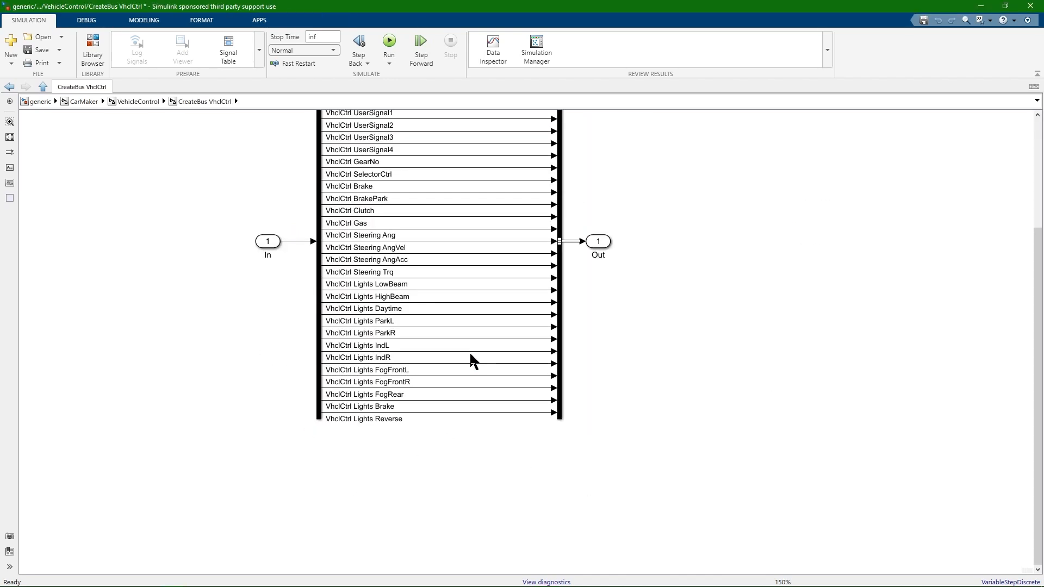
{"action": "mouse_move", "coordinate": [434, 437]}
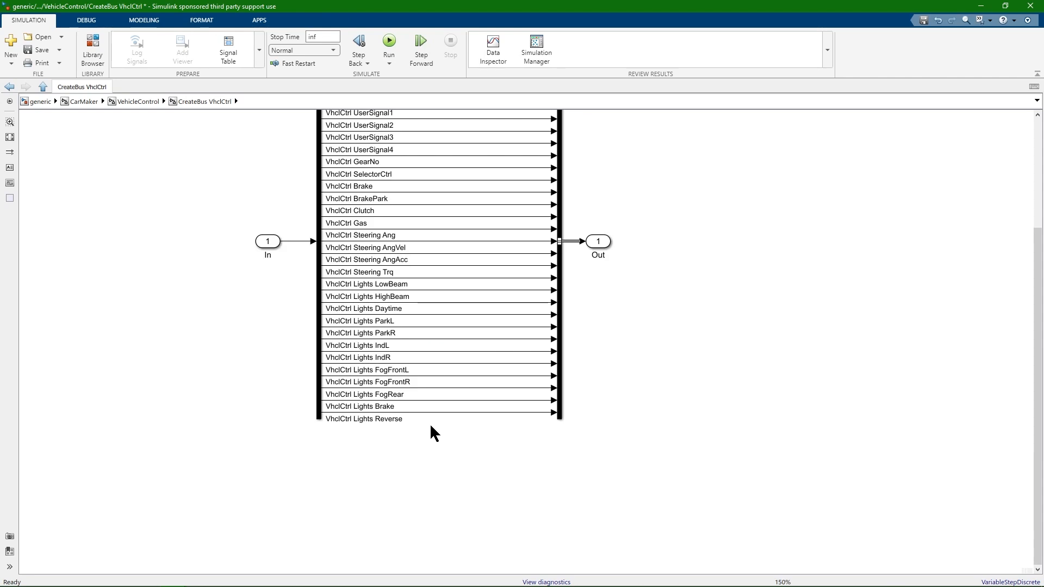
{"action": "mouse_move", "coordinate": [363, 186]}
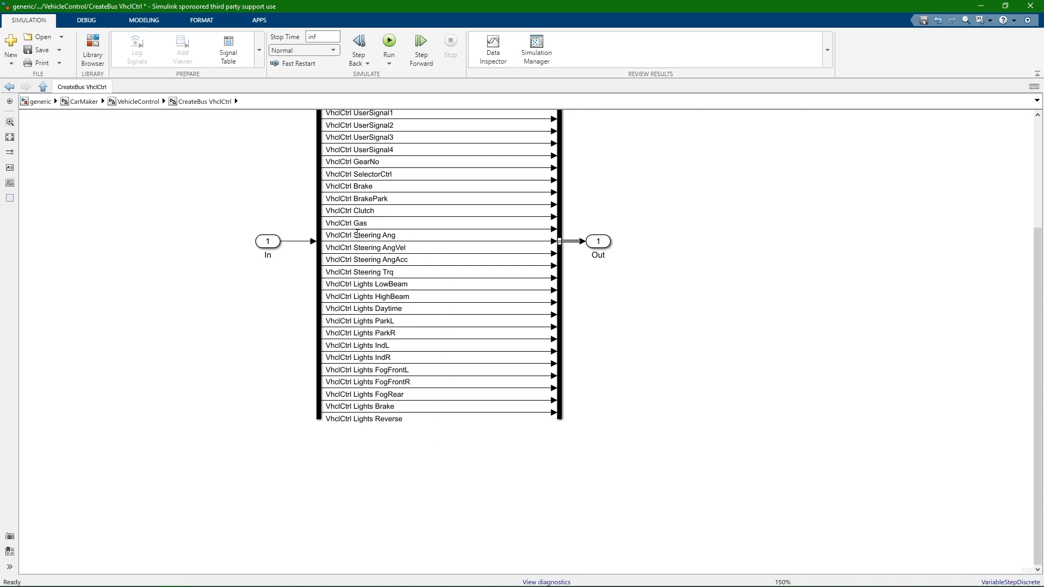
{"action": "mouse_move", "coordinate": [464, 364]}
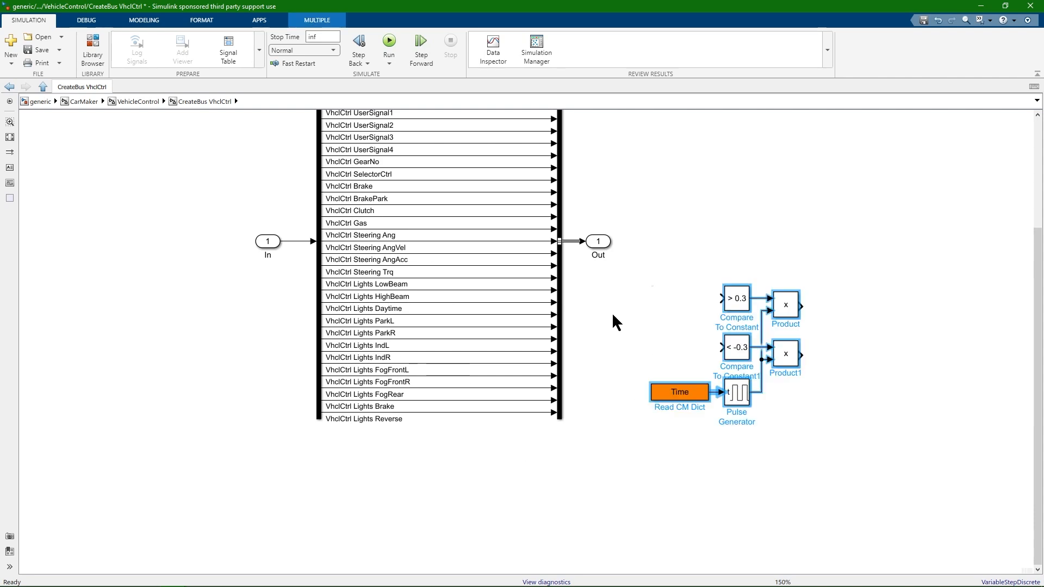
{"action": "mouse_move", "coordinate": [711, 334]}
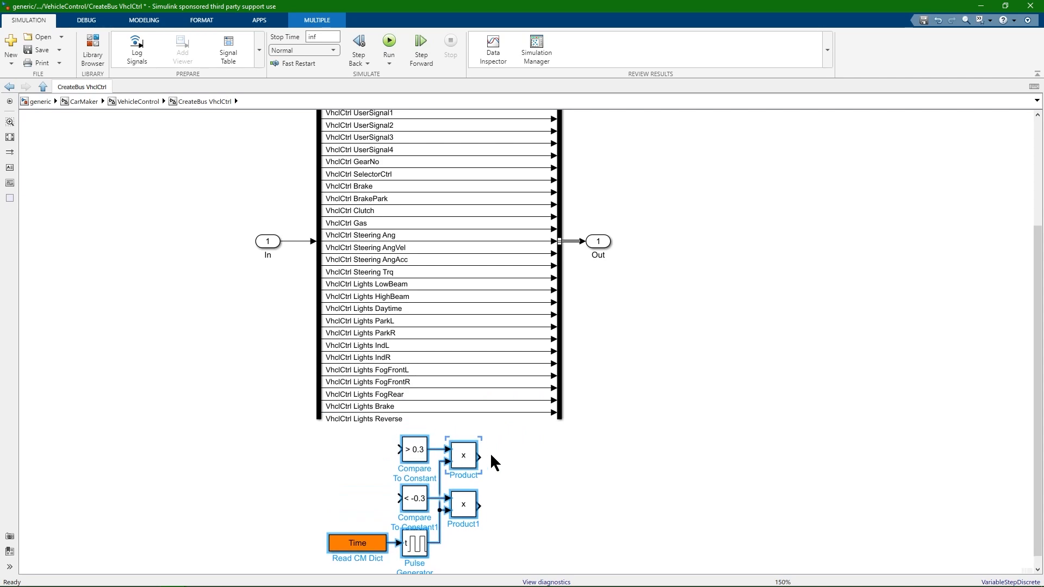
{"action": "mouse_move", "coordinate": [478, 342]}
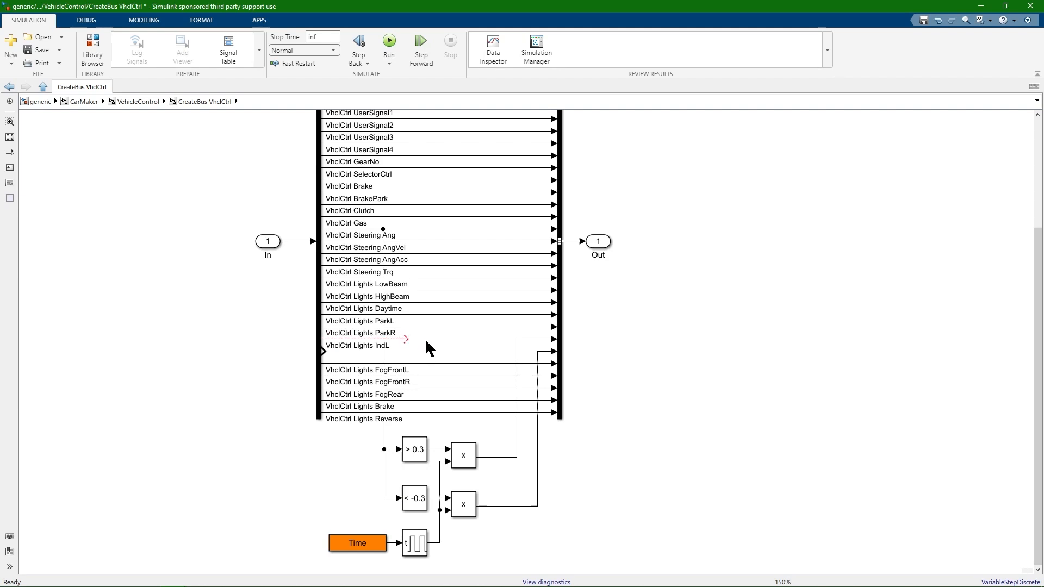
Attach Terminator blocks to the cut IndL and IndR lines and run the simulation
{"action": "double_click", "coordinate": [432, 349]}
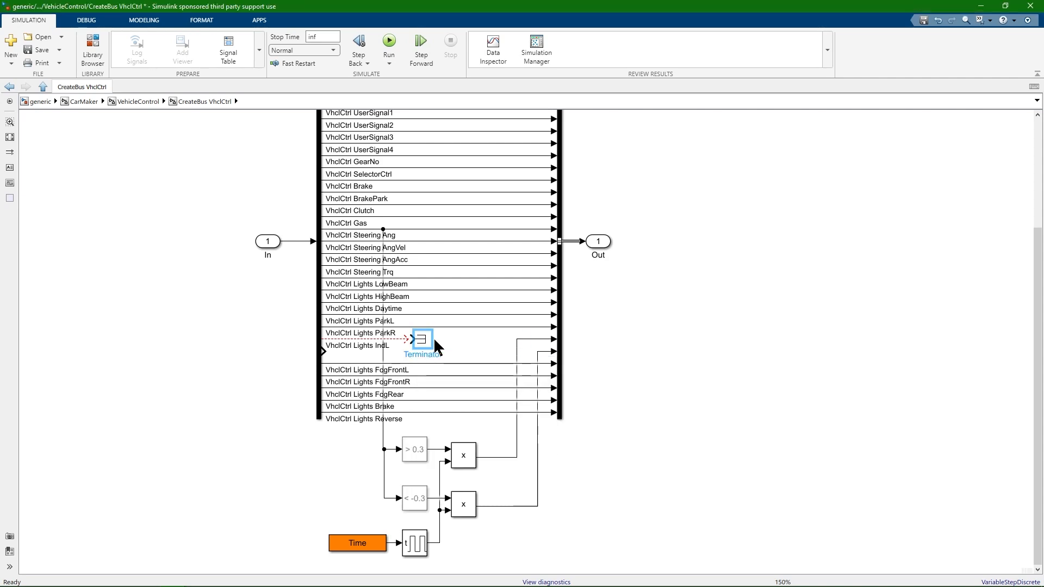
{"action": "left_click", "coordinate": [421, 337]}
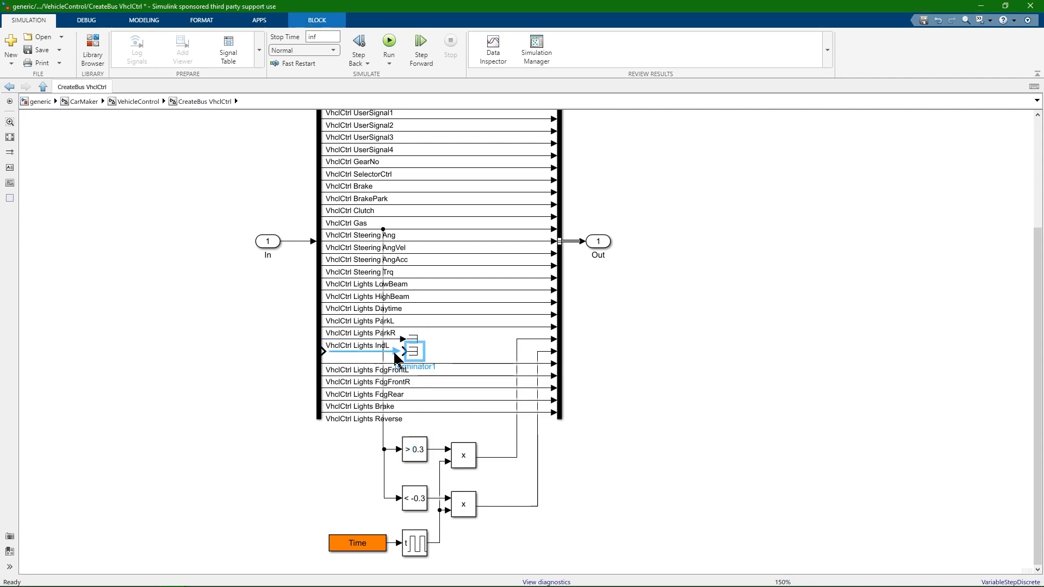
{"action": "left_click", "coordinate": [42, 49]}
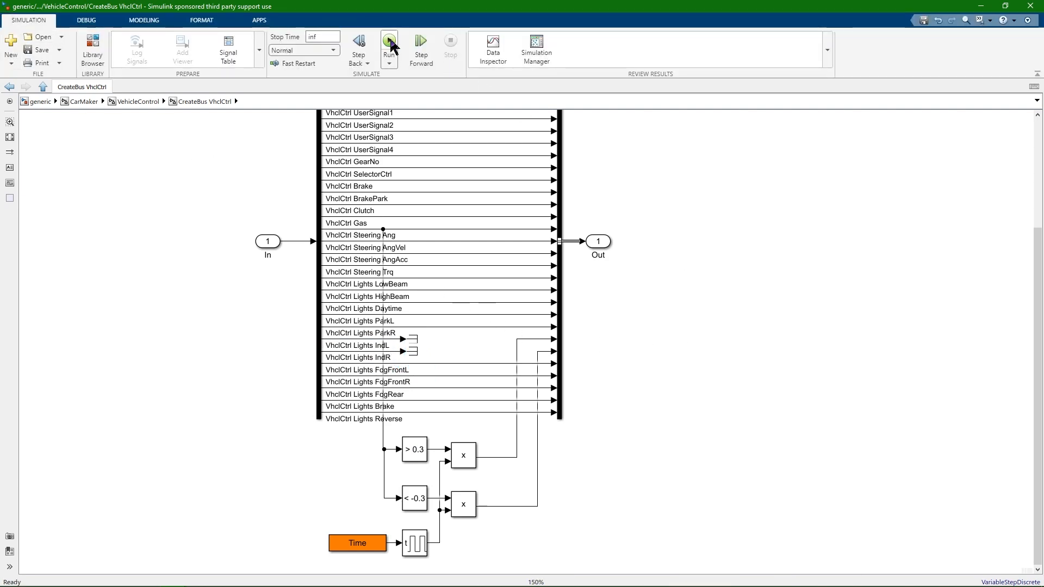
{"action": "left_click", "coordinate": [389, 43]}
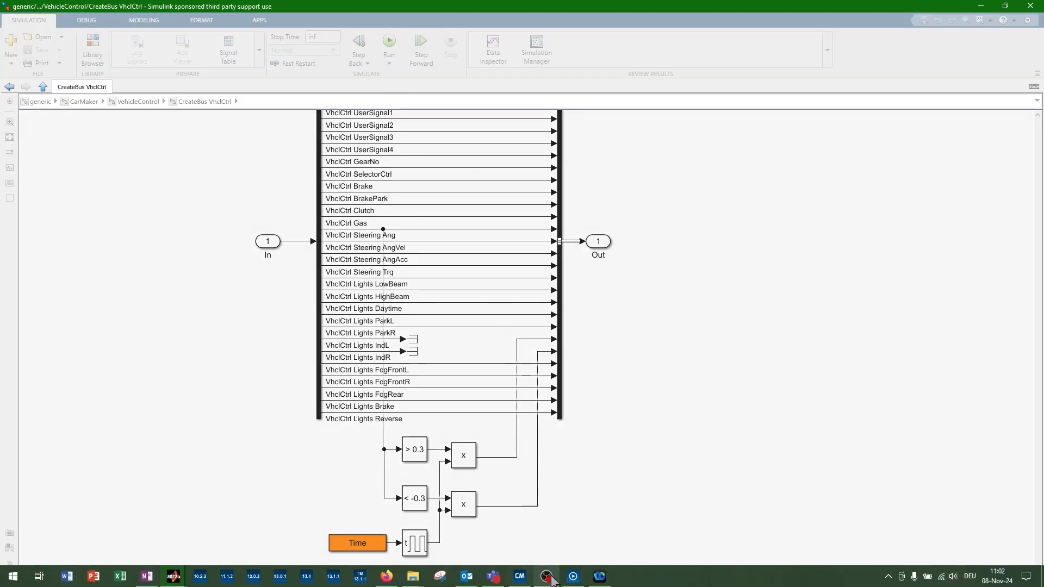
Bring up and maximize the IPG Movie animation to watch the car drive with the new indicators
{"action": "left_click", "coordinate": [389, 45]}
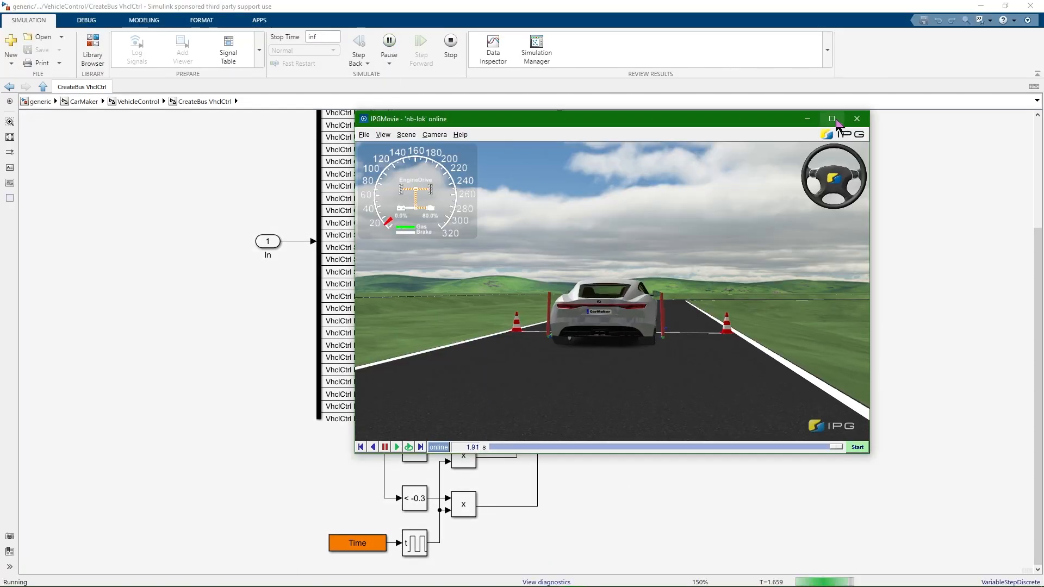
{"action": "left_click", "coordinate": [831, 119]}
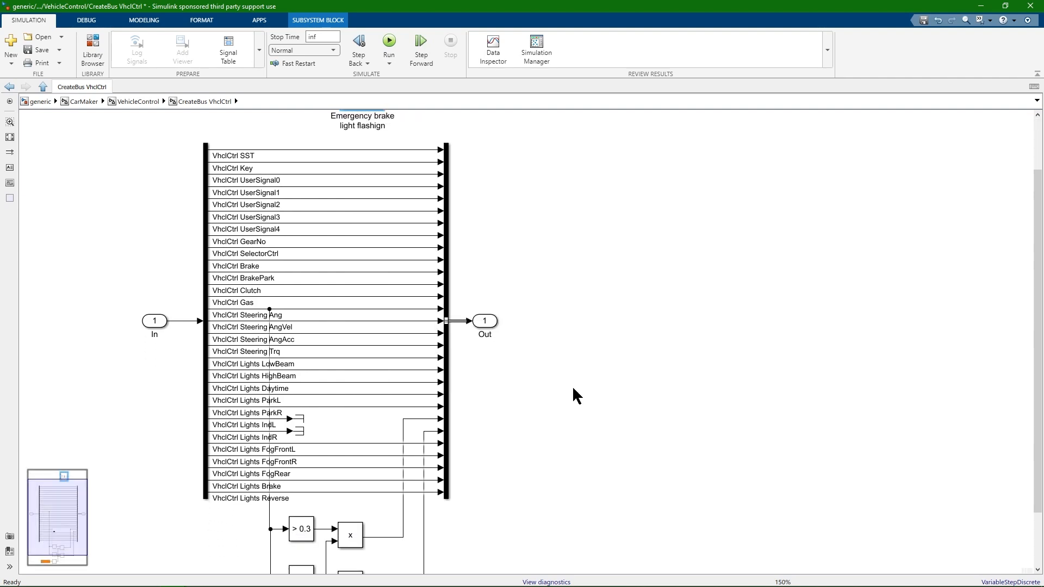
Rewire the Lights Brake line through the 'Emergency brake light flashign' subsystem into the output bus
{"action": "left_click", "coordinate": [352, 480]}
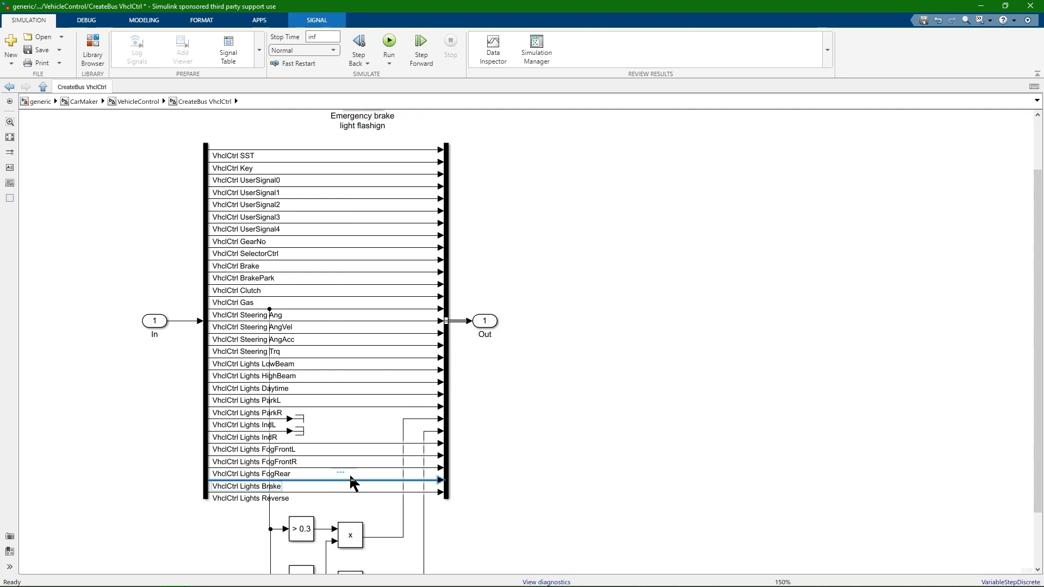
{"action": "scroll", "scroll_direction": "down", "scroll_amount": 3}
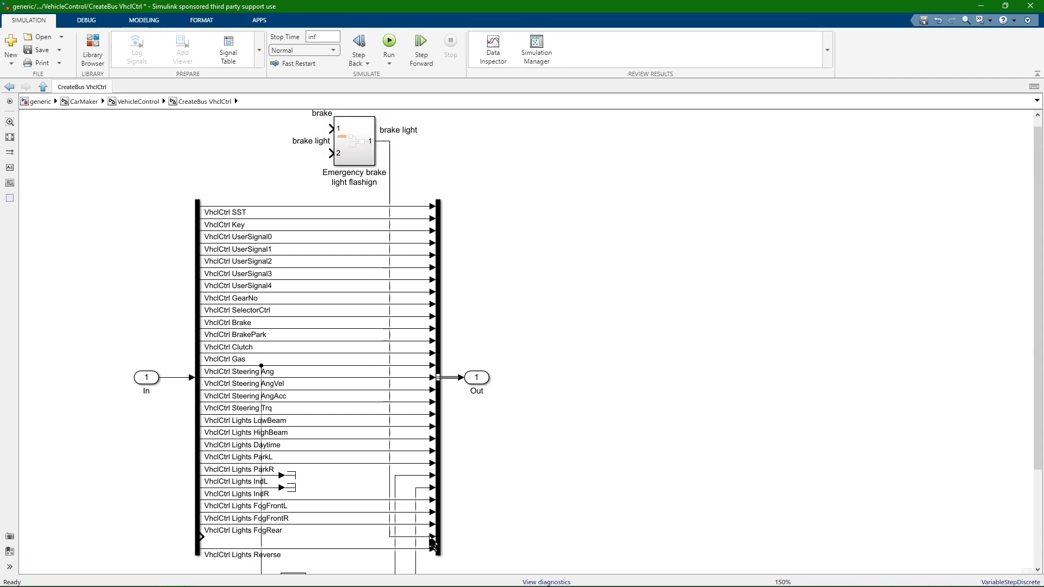
{"action": "mouse_move", "coordinate": [310, 289]}
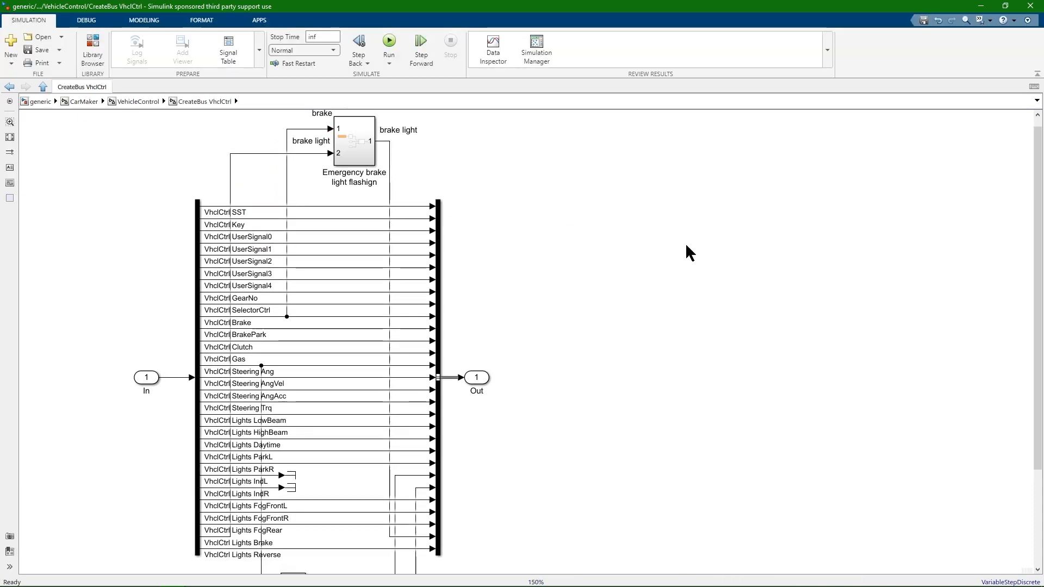
{"action": "scroll", "scroll_direction": "down", "scroll_amount": 3}
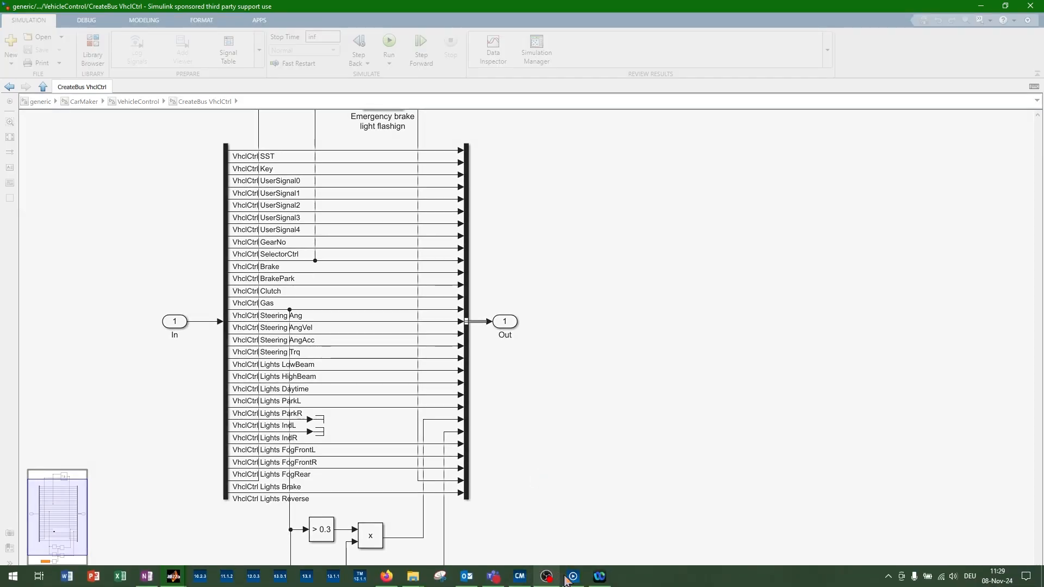
{"action": "left_click", "coordinate": [571, 576]}
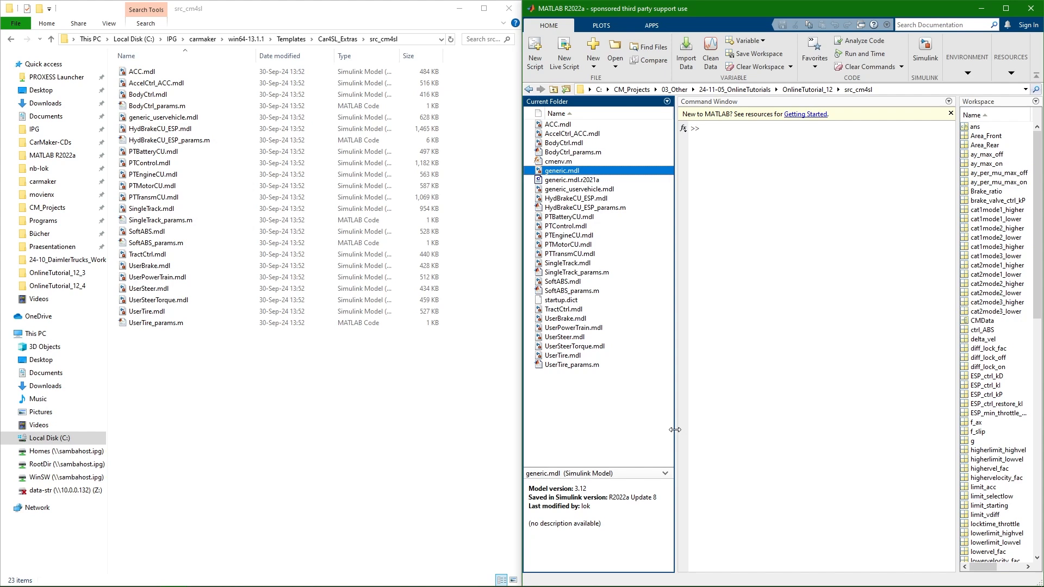
{"action": "mouse_move", "coordinate": [686, 437]}
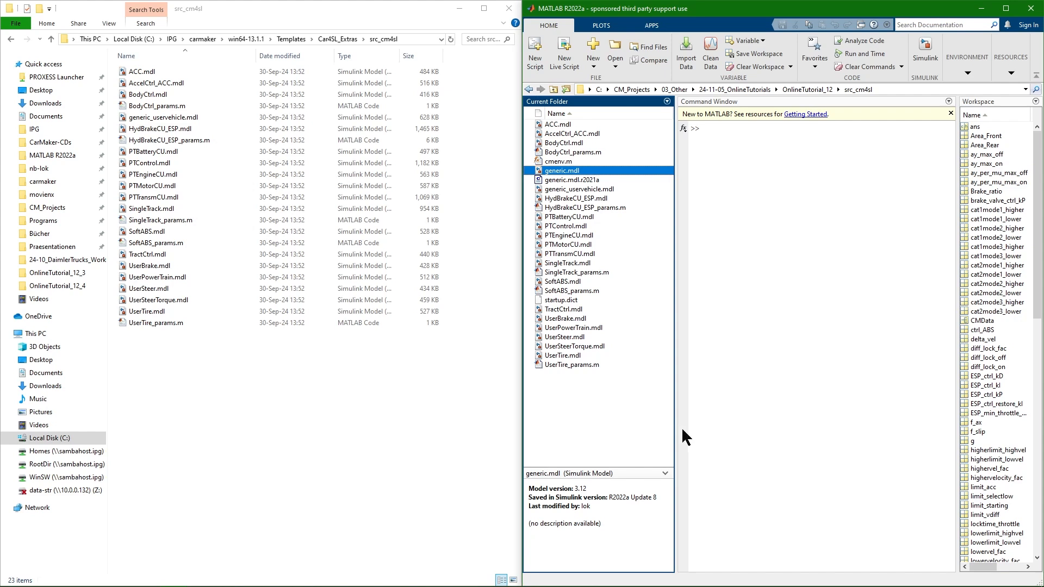
{"action": "mouse_move", "coordinate": [690, 411]}
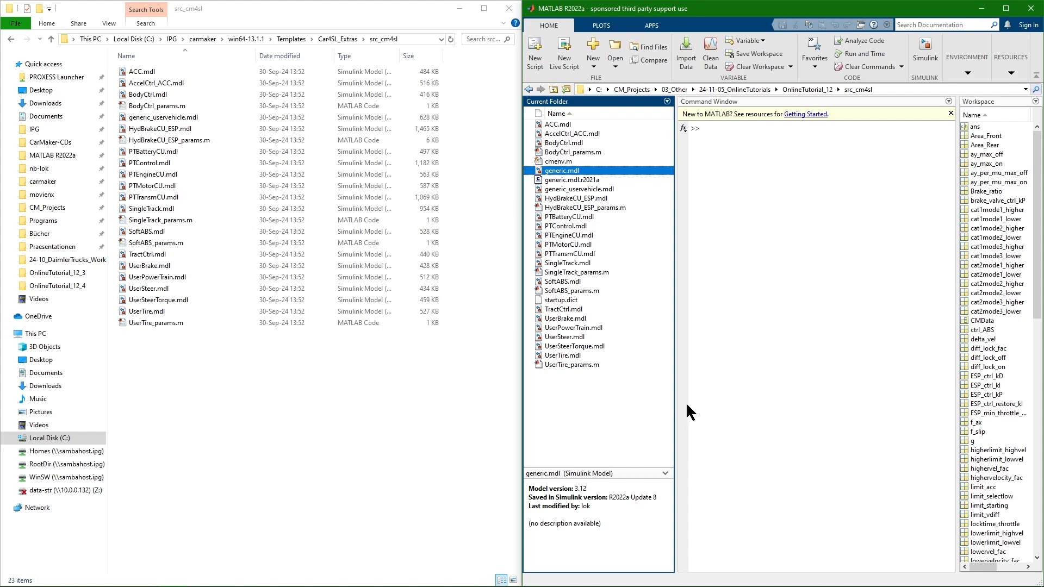
Show HydBrakeCU_ESP.mdl details: version 1.0 Simulink model saved in R2021a
{"action": "left_click", "coordinate": [575, 198]}
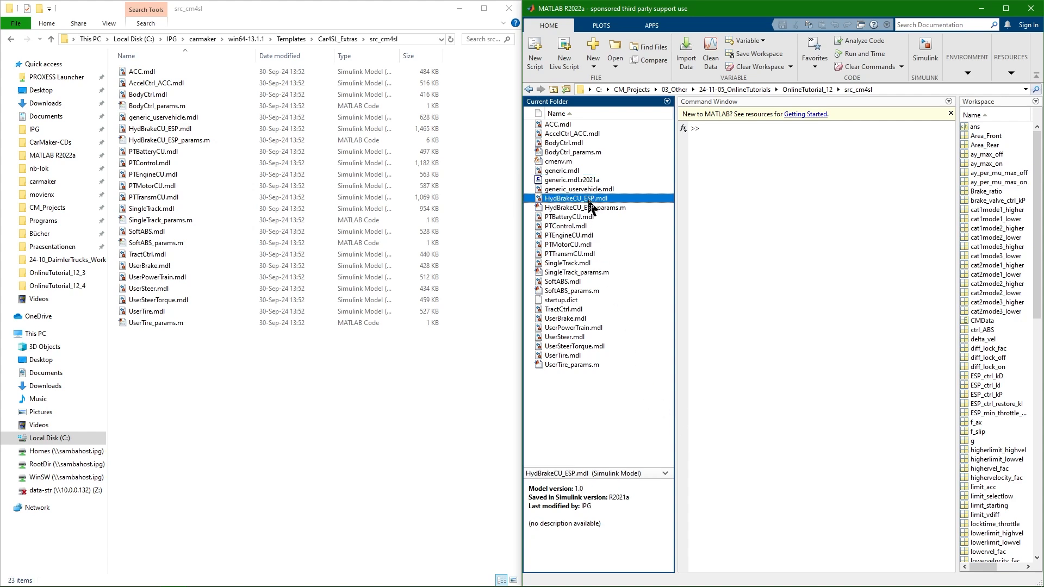
{"action": "mouse_move", "coordinate": [566, 459]}
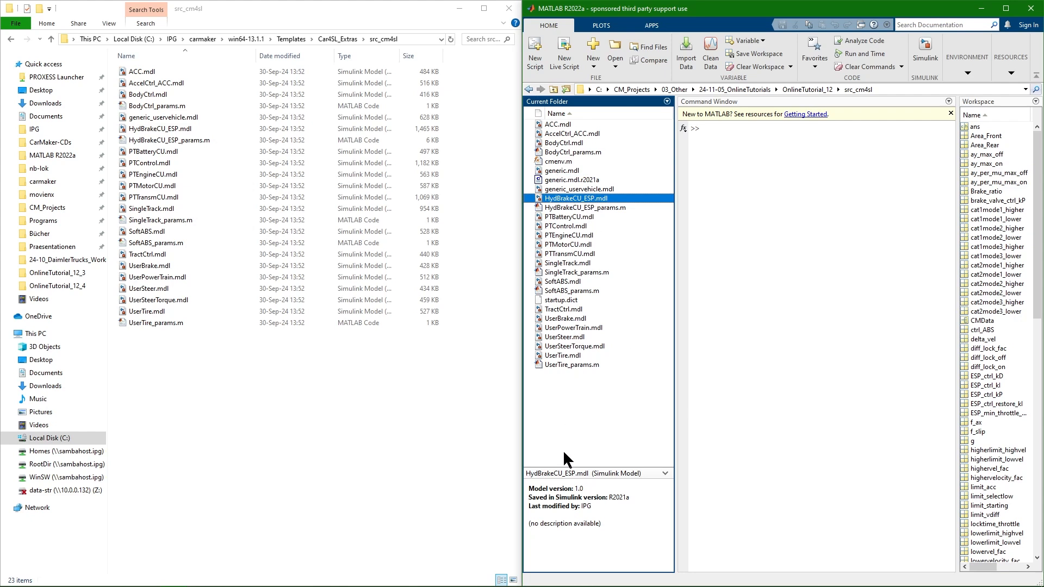
{"action": "mouse_move", "coordinate": [560, 446]}
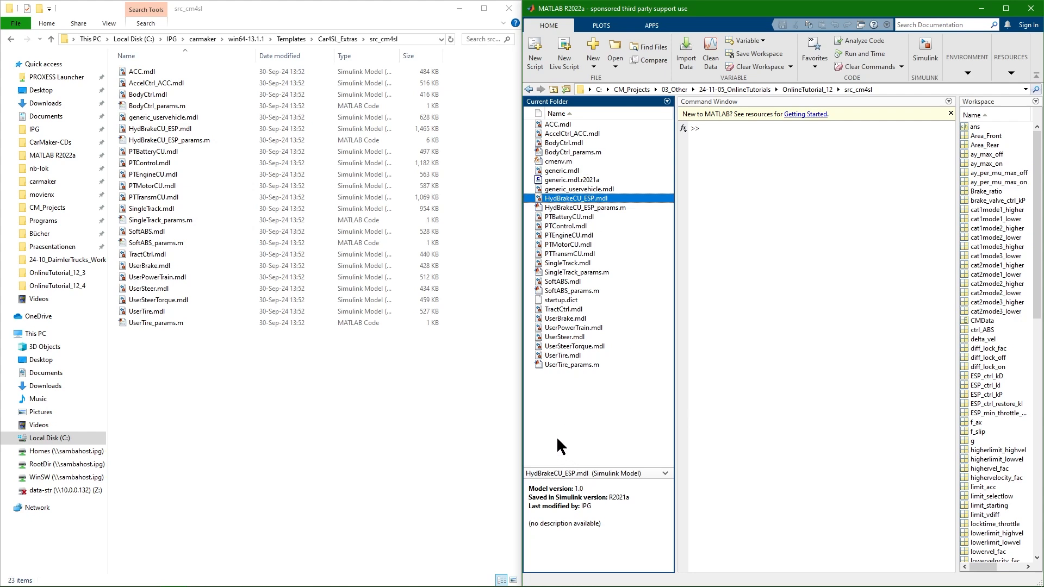
{"action": "mouse_move", "coordinate": [185, 53]}
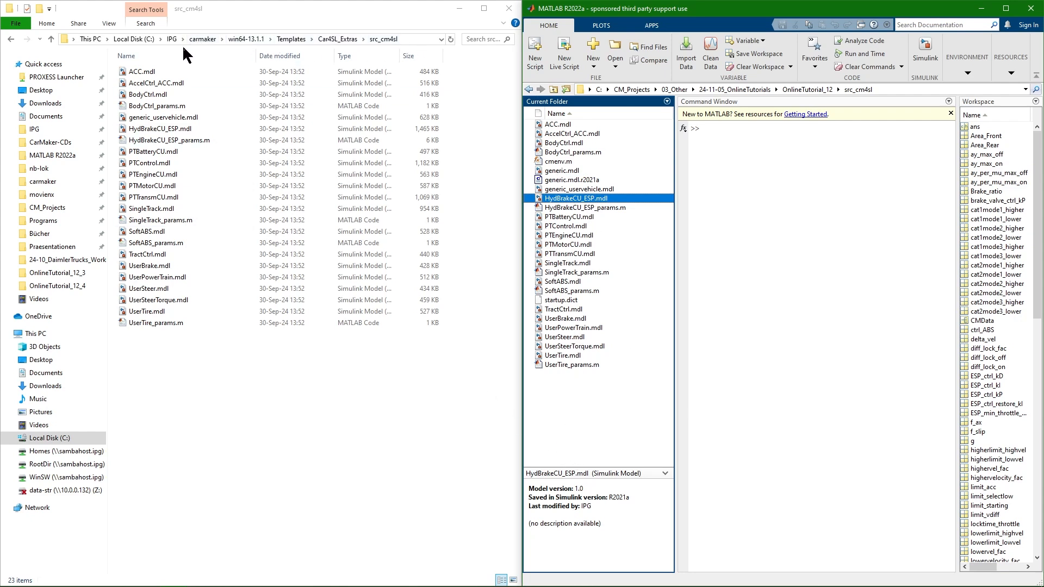
{"action": "mouse_move", "coordinate": [330, 417]}
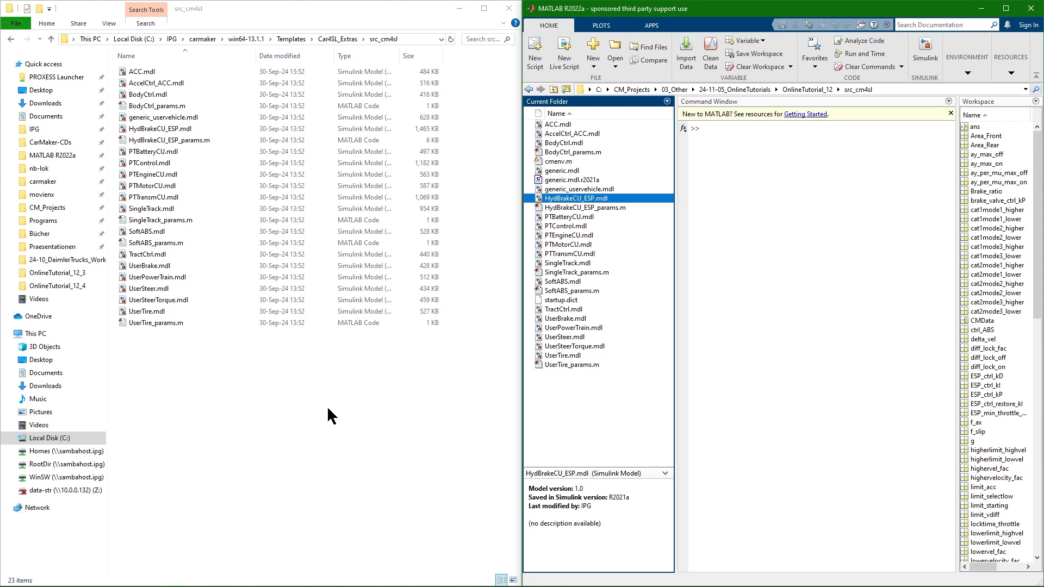
{"action": "mouse_move", "coordinate": [315, 411]}
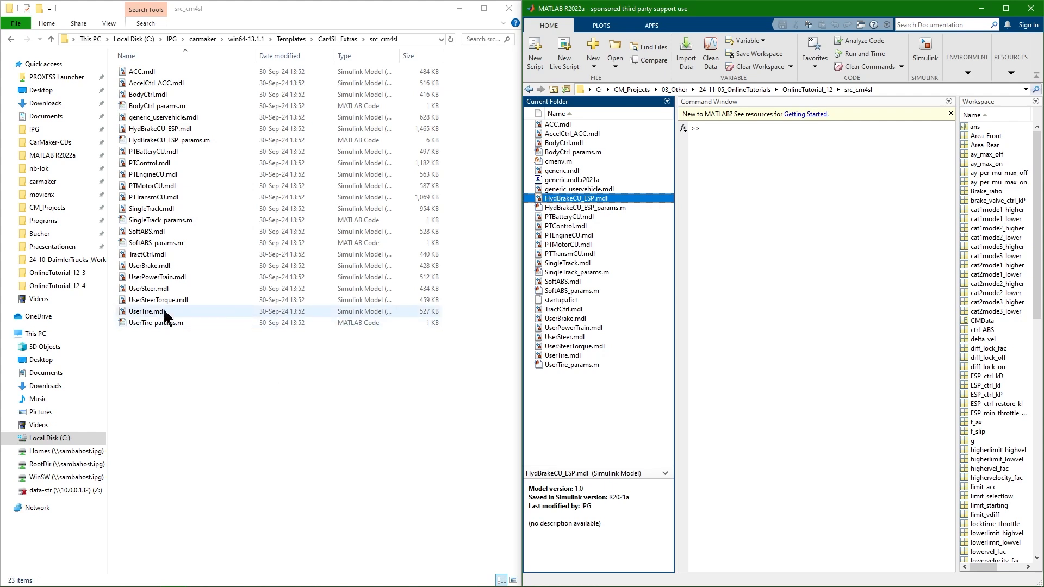
{"action": "left_click", "coordinate": [149, 163]}
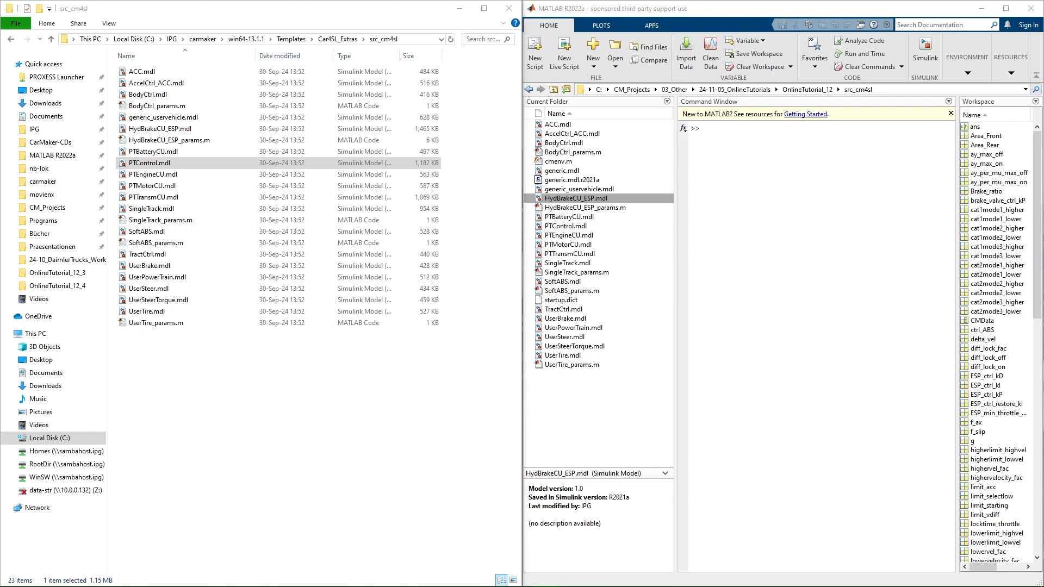
{"action": "left_click", "coordinate": [151, 265]}
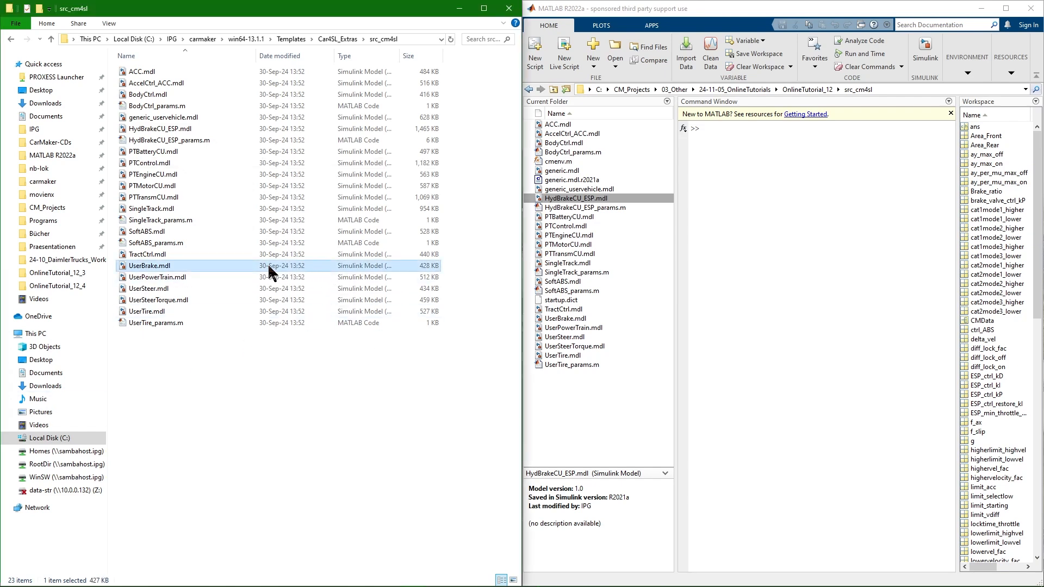
{"action": "left_click", "coordinate": [149, 289]}
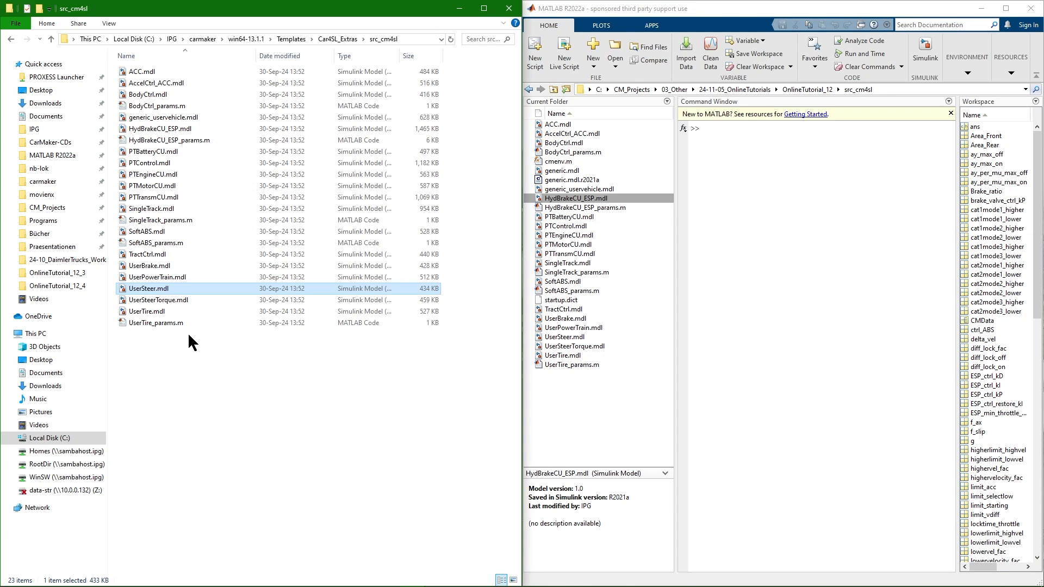
In Demo_IPG_CompanyCar_EV's Vehicle Data Set, list the front suspension spring Model choices with Model Manager options
{"action": "left_click", "coordinate": [164, 117]}
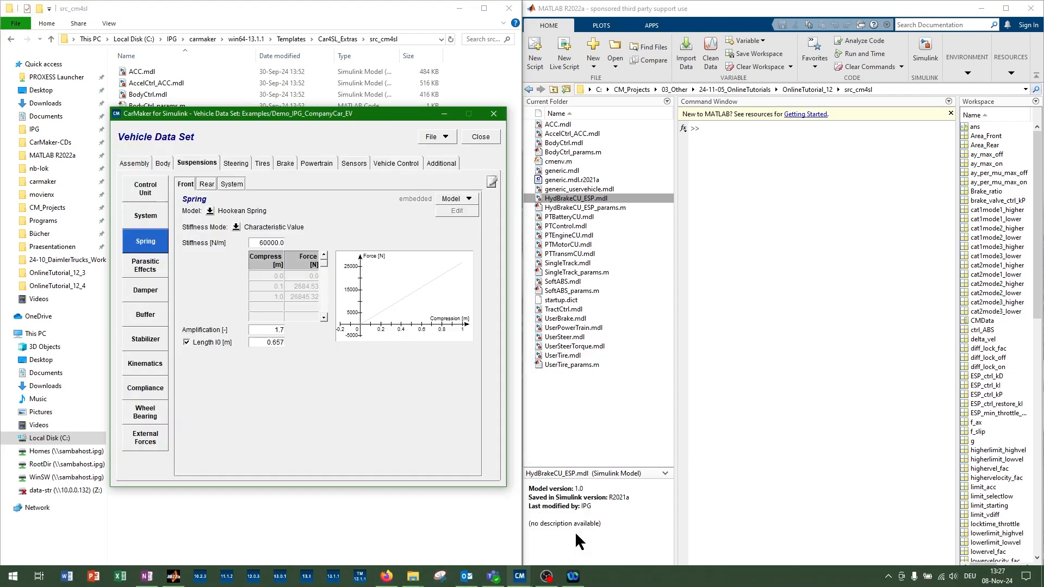
{"action": "left_click", "coordinate": [210, 211]}
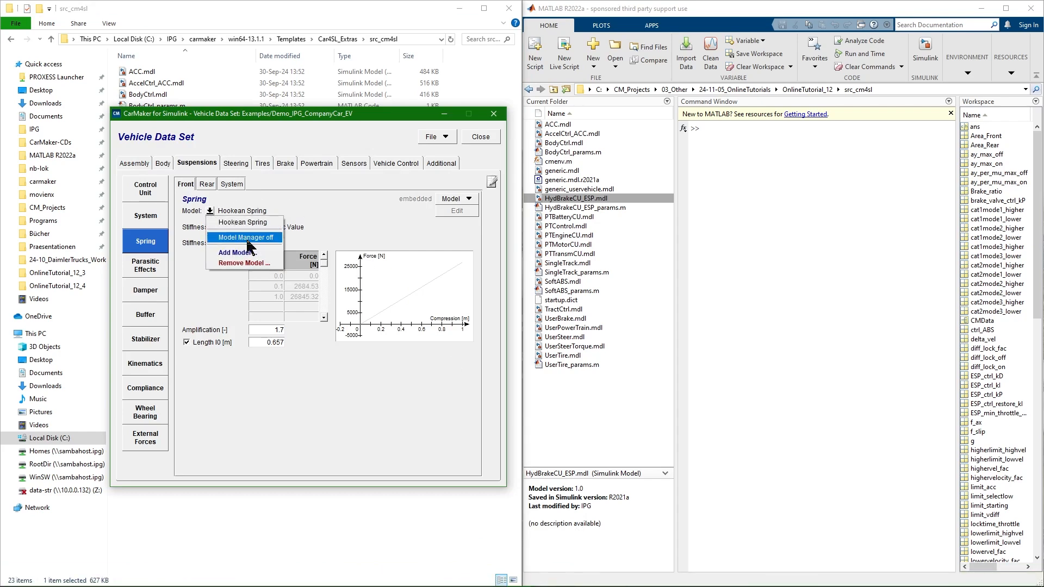